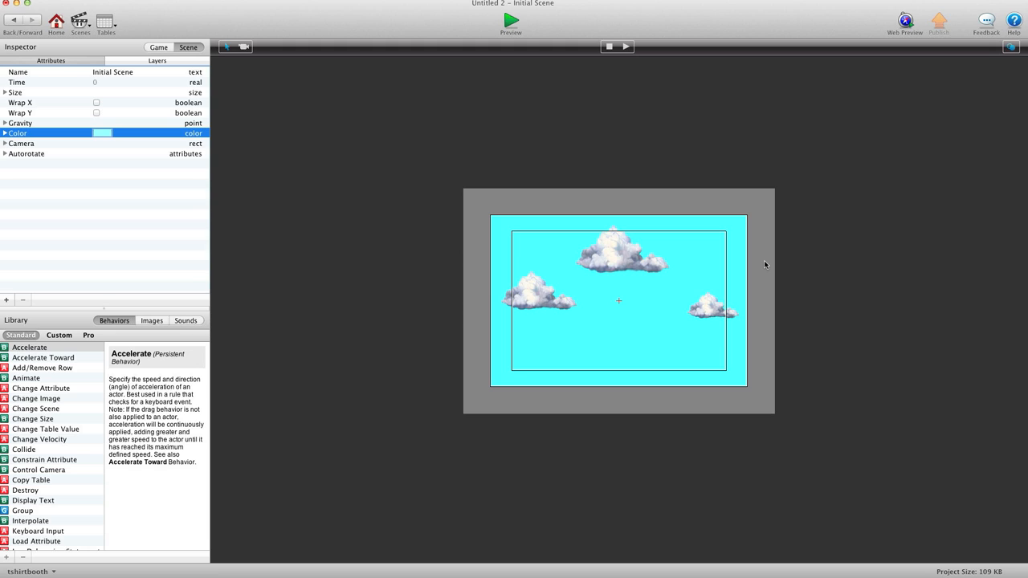
mouse_move(69, 119)
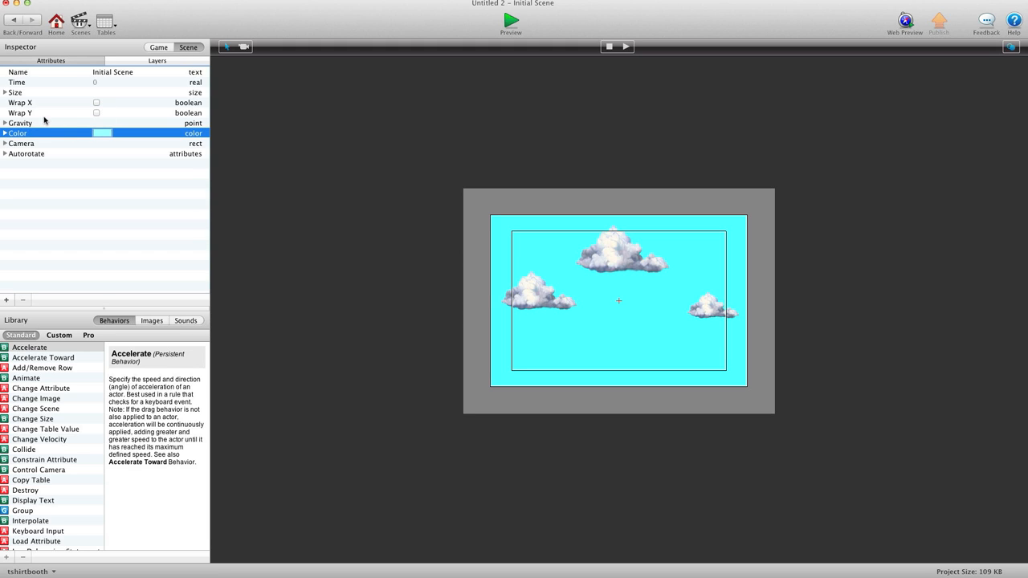
mouse_move(616, 277)
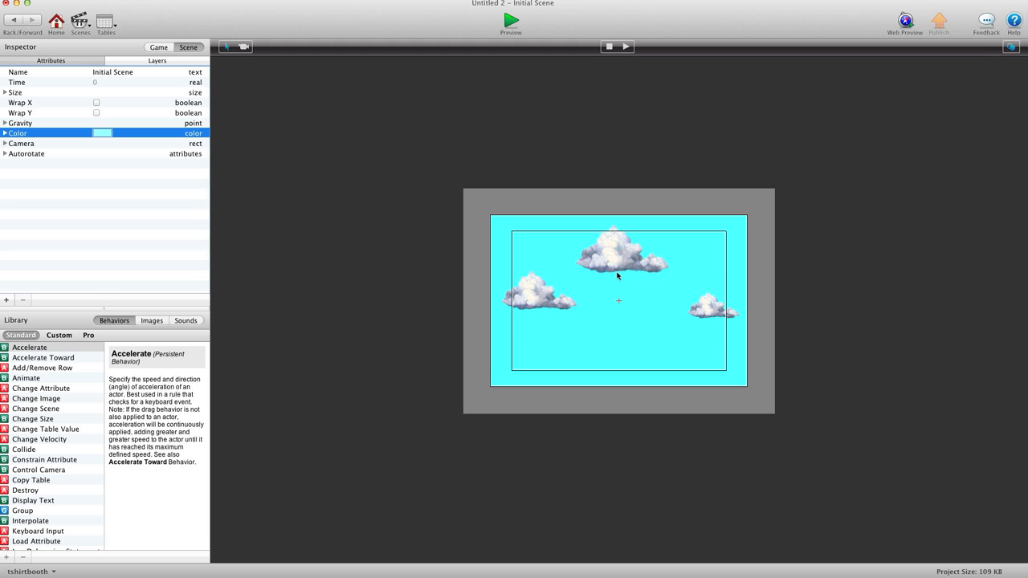
mouse_move(784, 292)
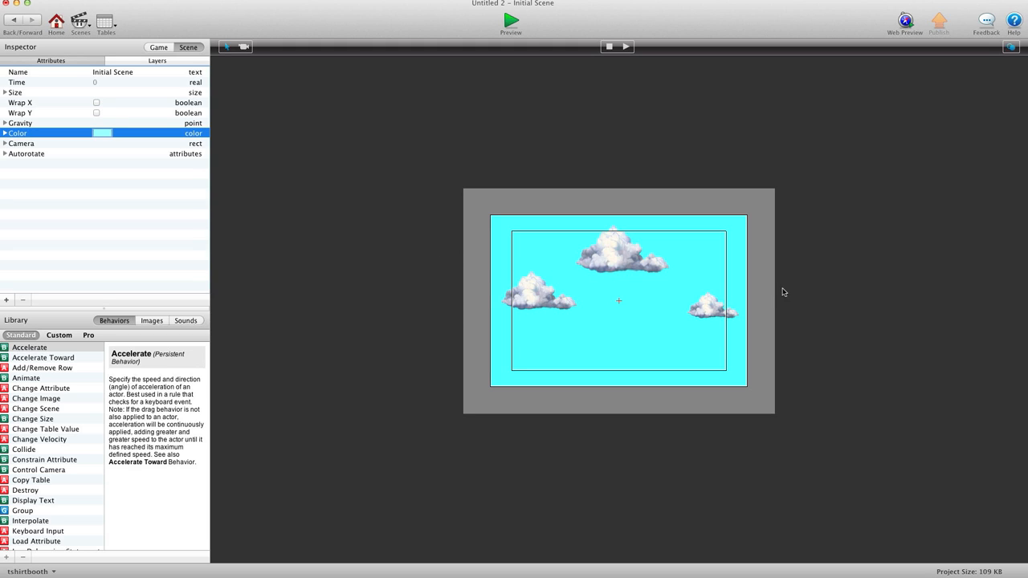
mouse_move(68, 104)
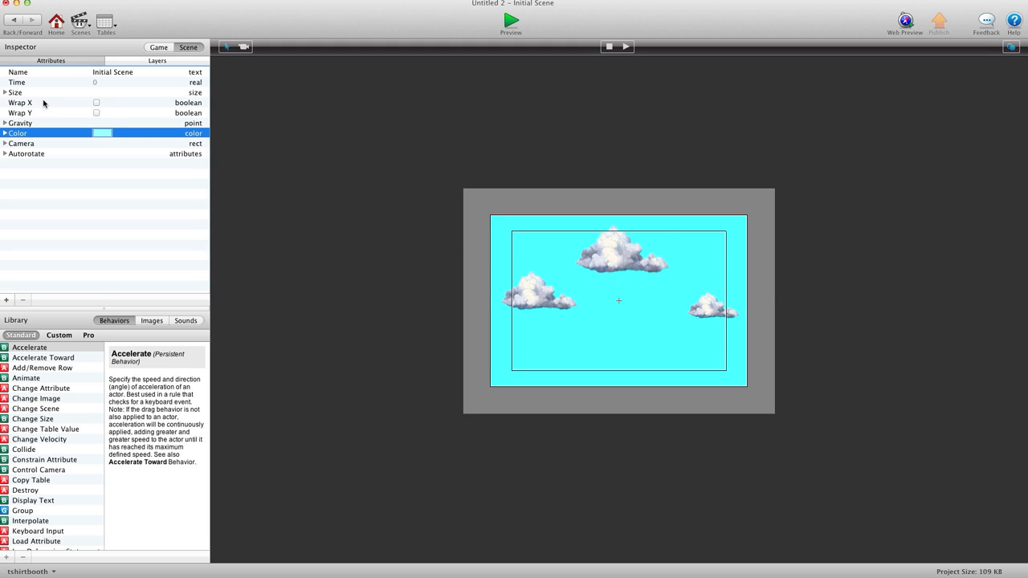
mouse_move(656, 295)
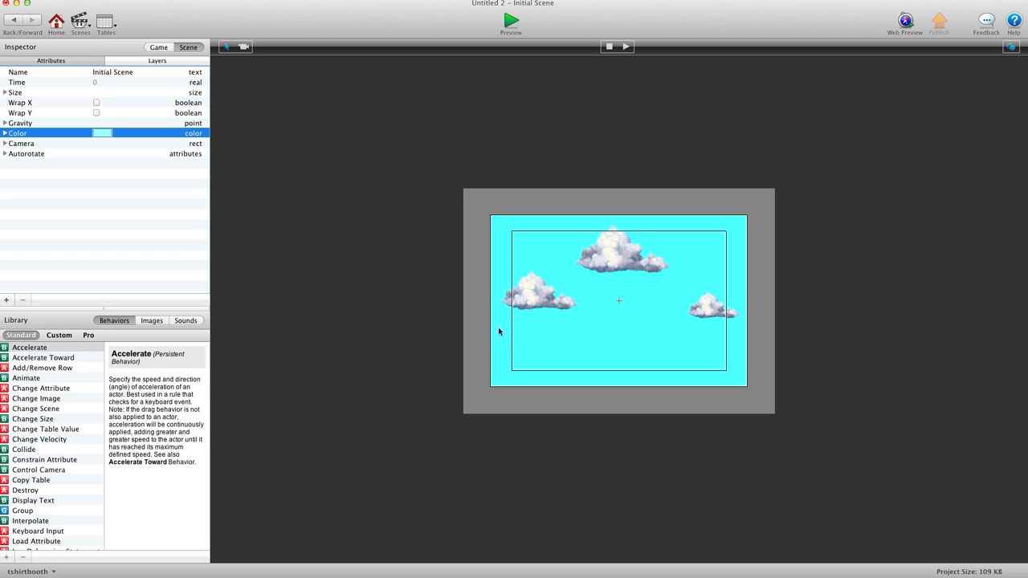
mouse_move(797, 345)
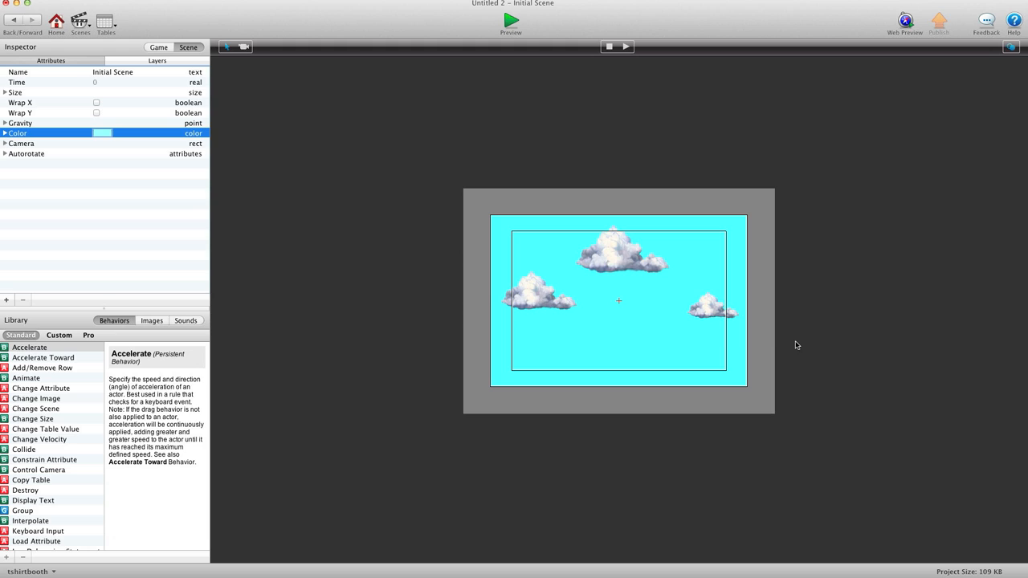
mouse_move(622, 304)
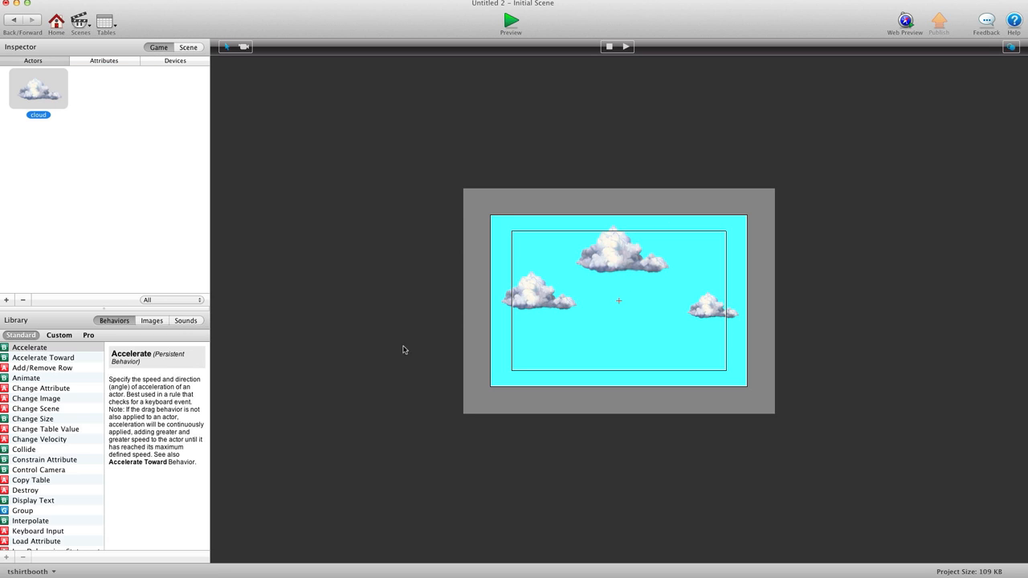
mouse_move(685, 319)
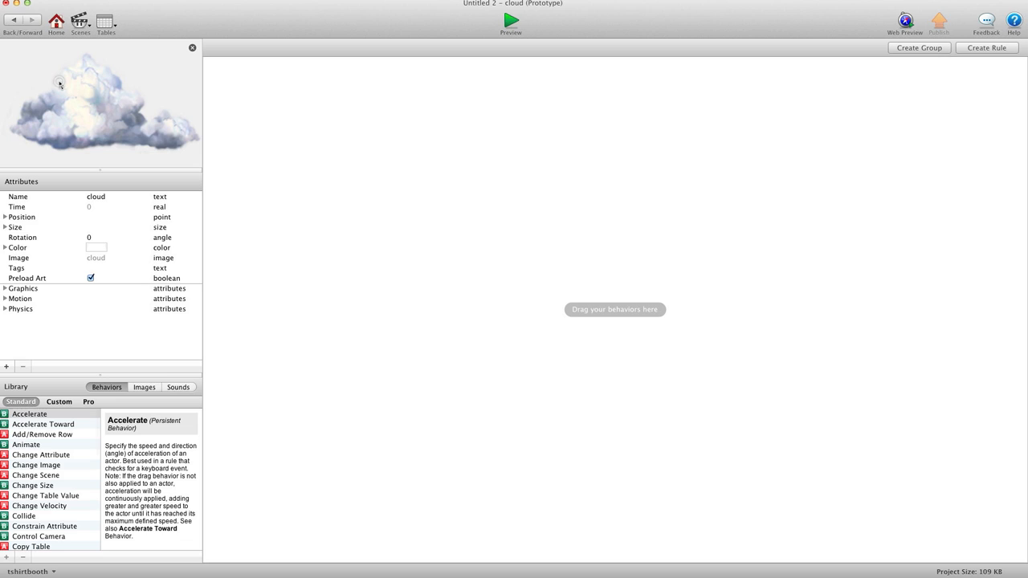
mouse_move(50, 475)
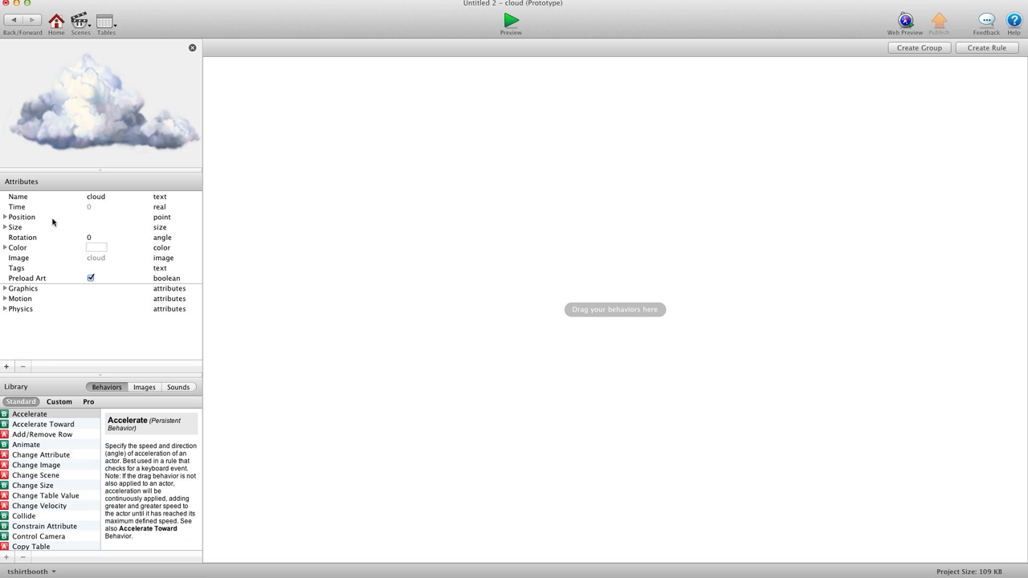
Under Motion, set the cloud's Linear Velocity X to -30
left_click(8, 298)
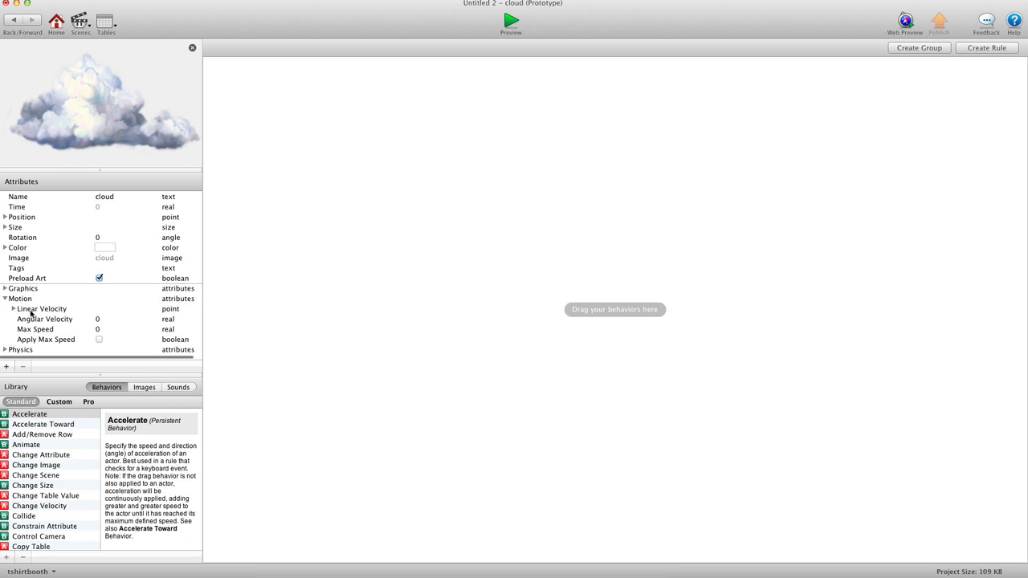
left_click(6, 308)
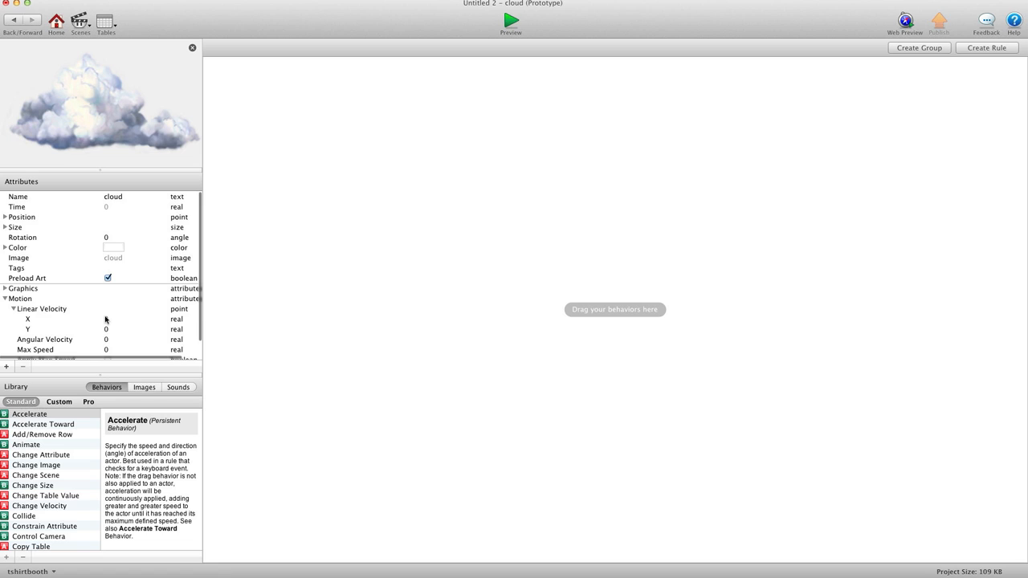
left_click(114, 319)
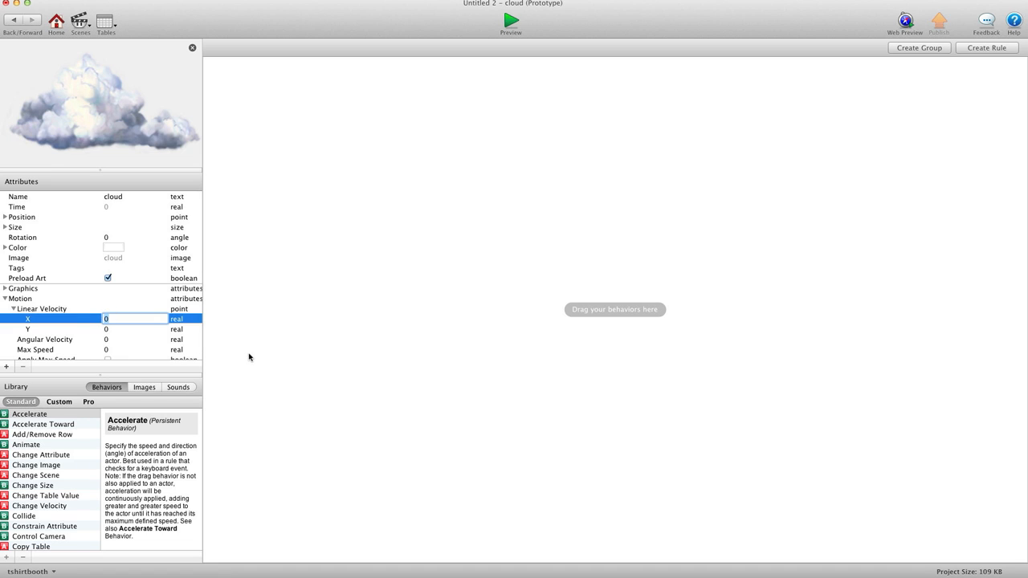
type("30")
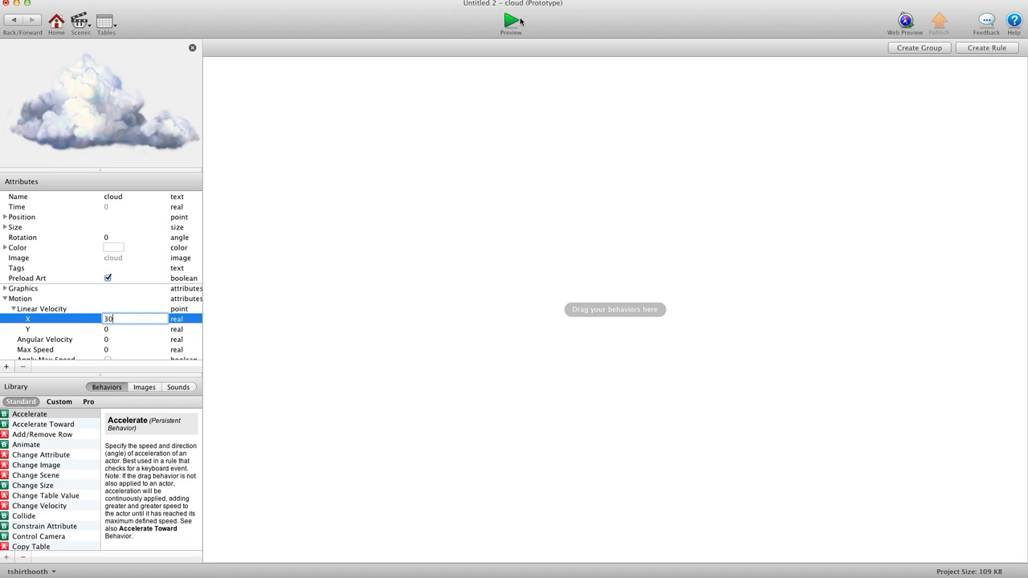
left_click(509, 22)
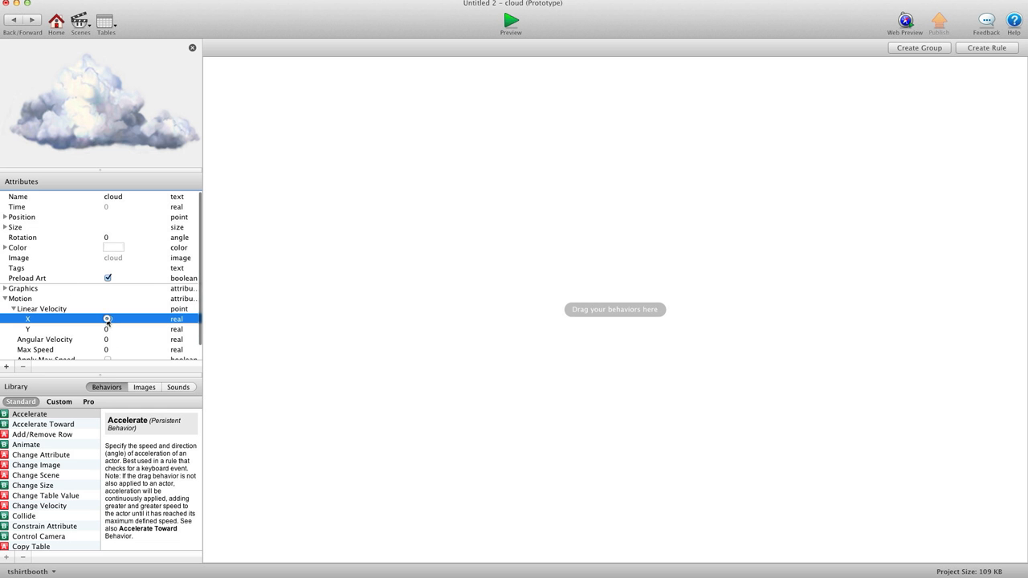
type("-30")
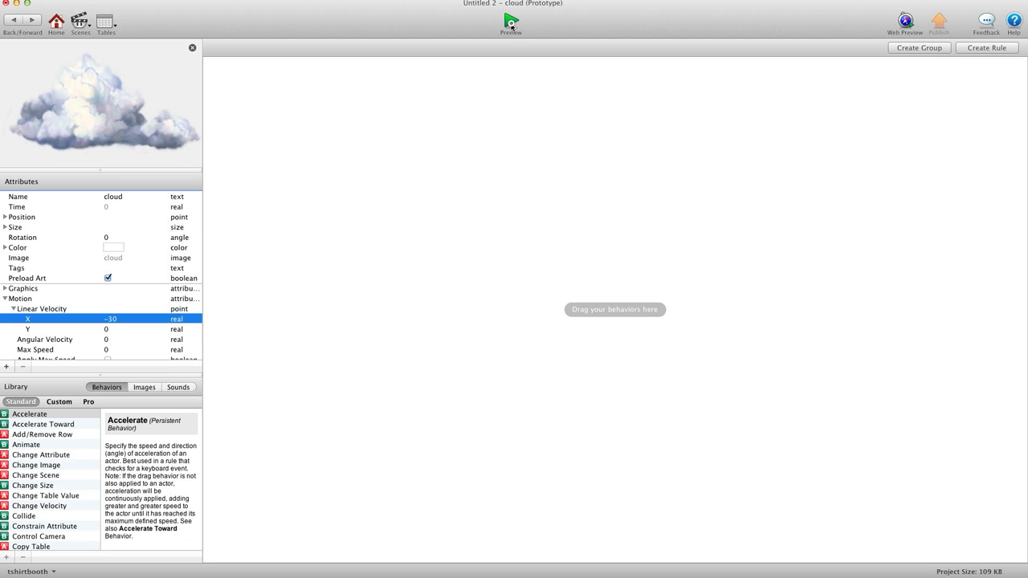
left_click(510, 22)
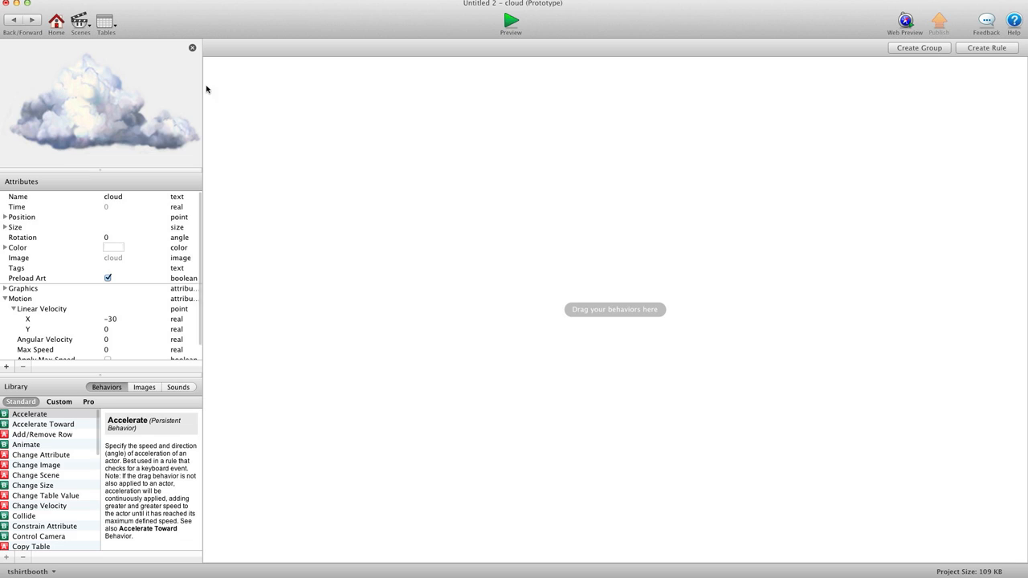
mouse_move(442, 197)
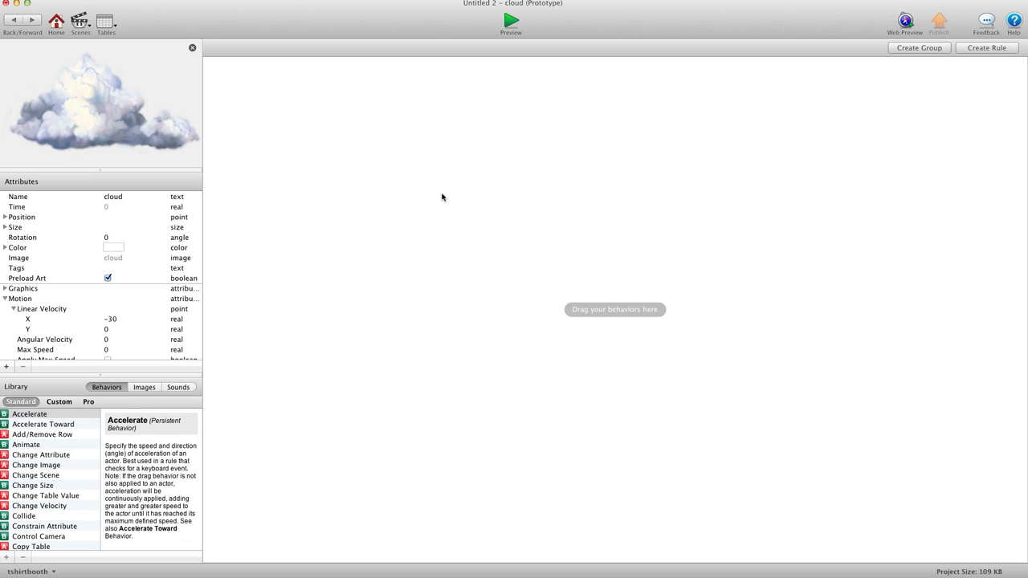
mouse_move(444, 196)
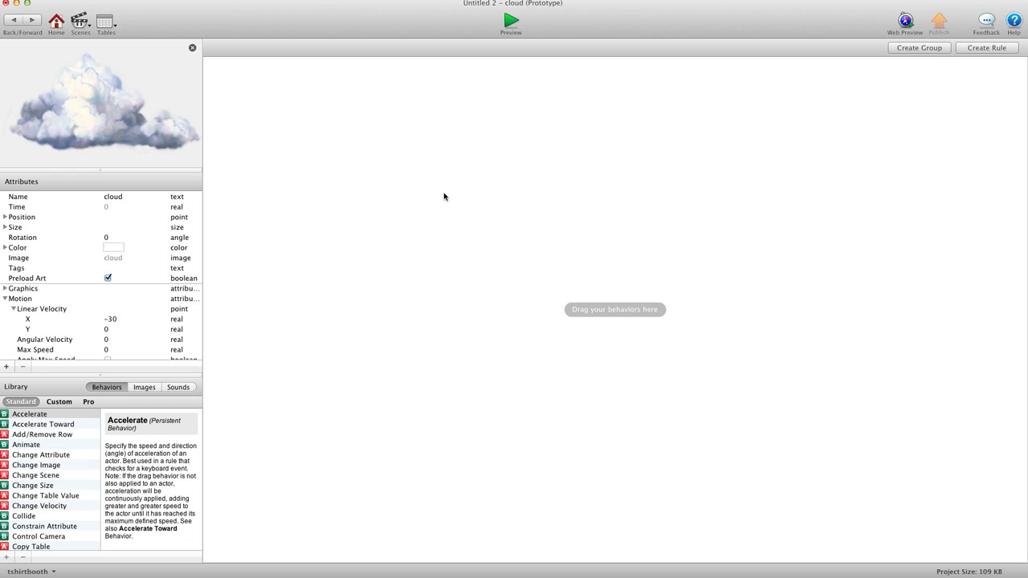
Create a rule on the cloud with the condition self.Position.X < 0
left_click(997, 47)
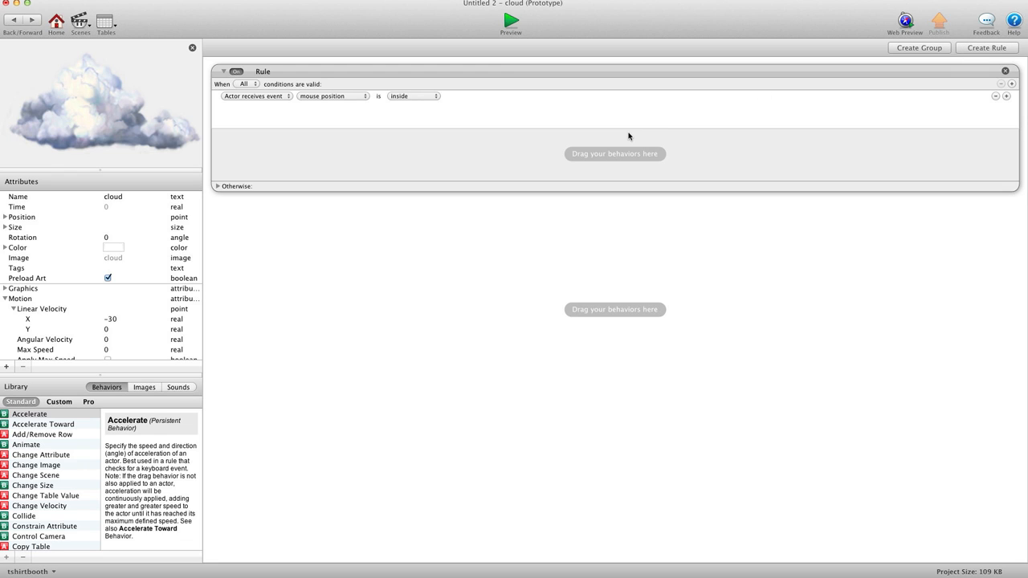
mouse_move(387, 114)
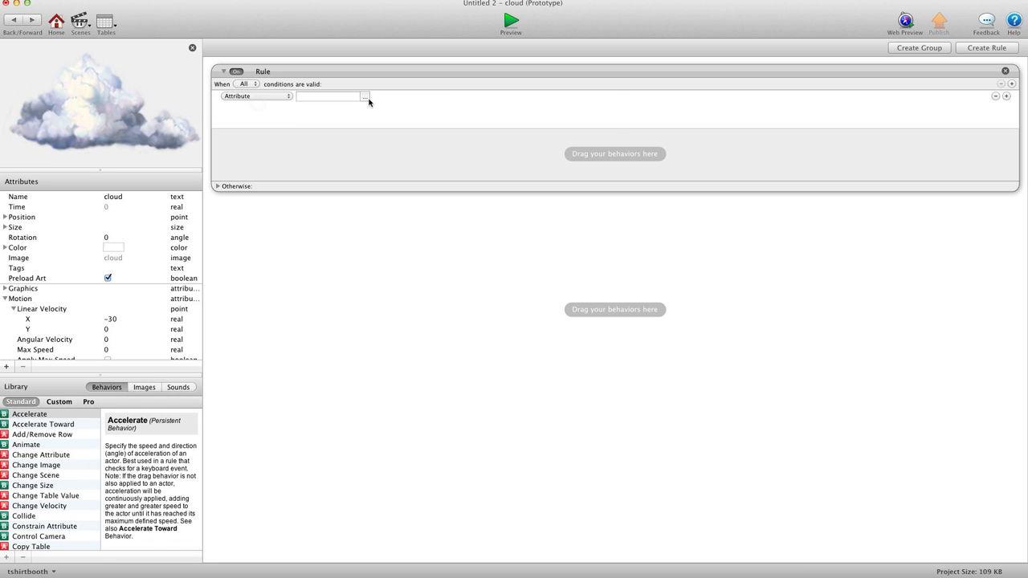
left_click(365, 96)
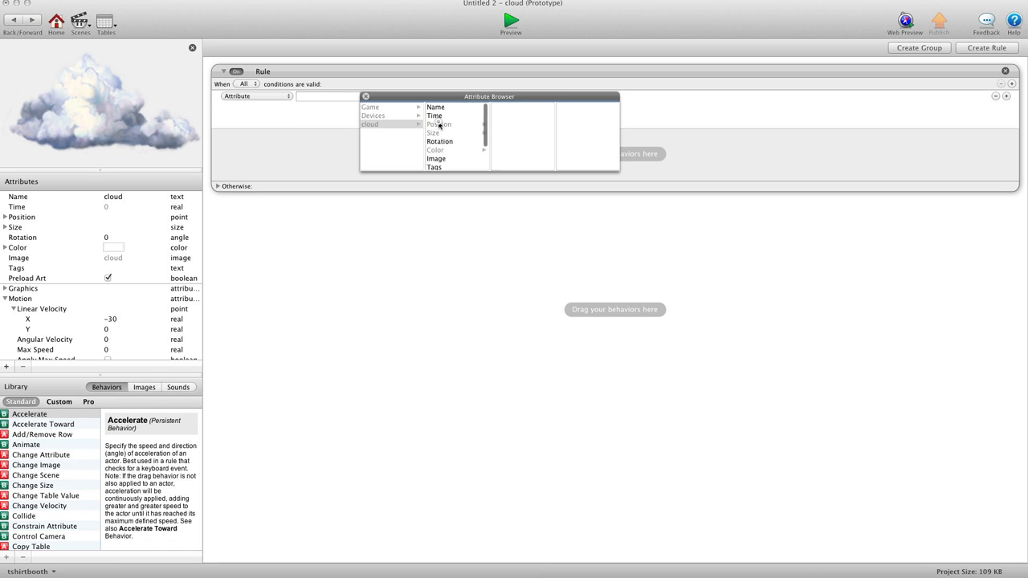
left_click(439, 124)
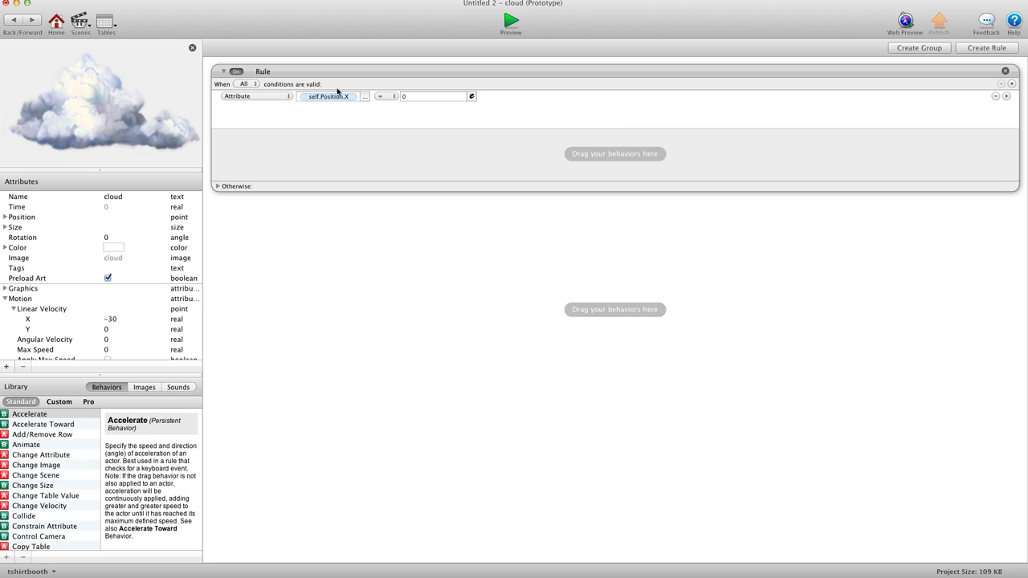
left_click(430, 98)
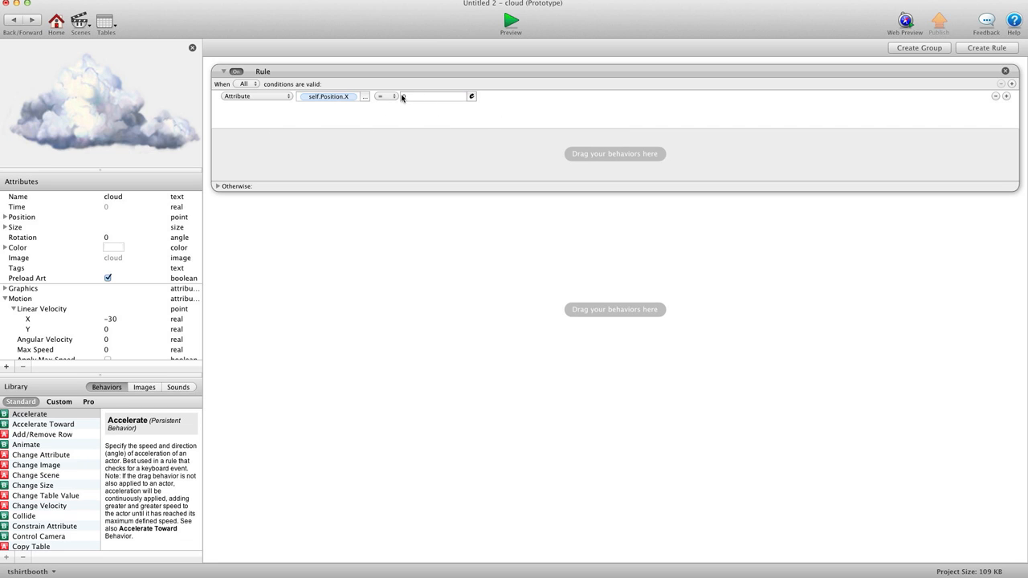
left_click(391, 96)
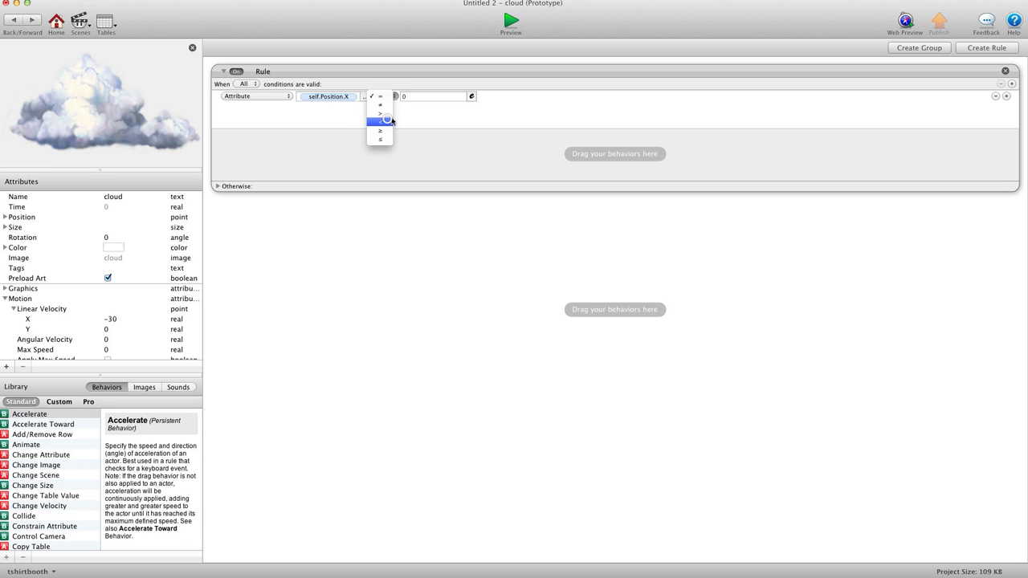
left_click(379, 119)
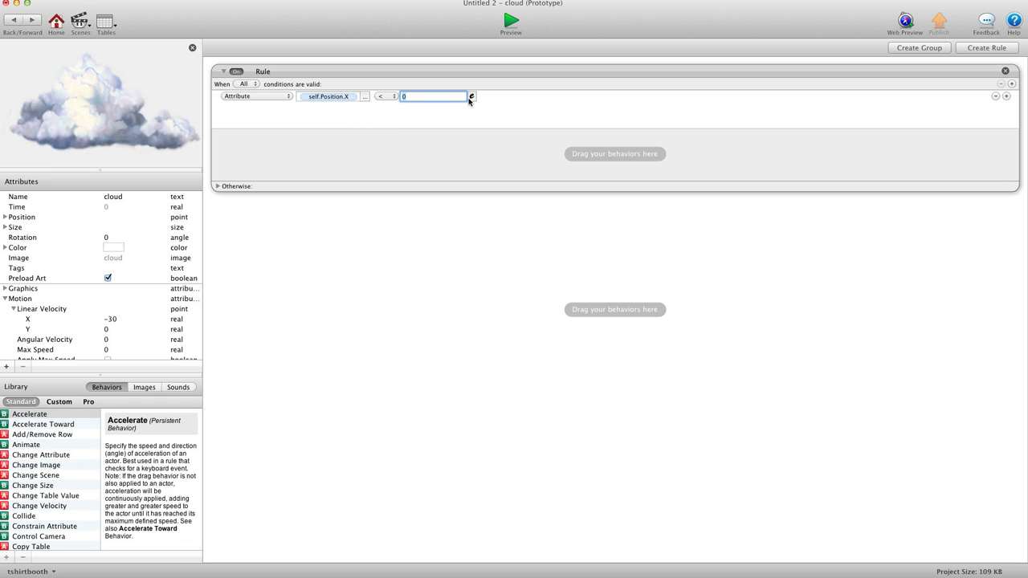
Enter 0-(self.Size.Width/2) as the rule's comparison value expression
left_click(470, 97)
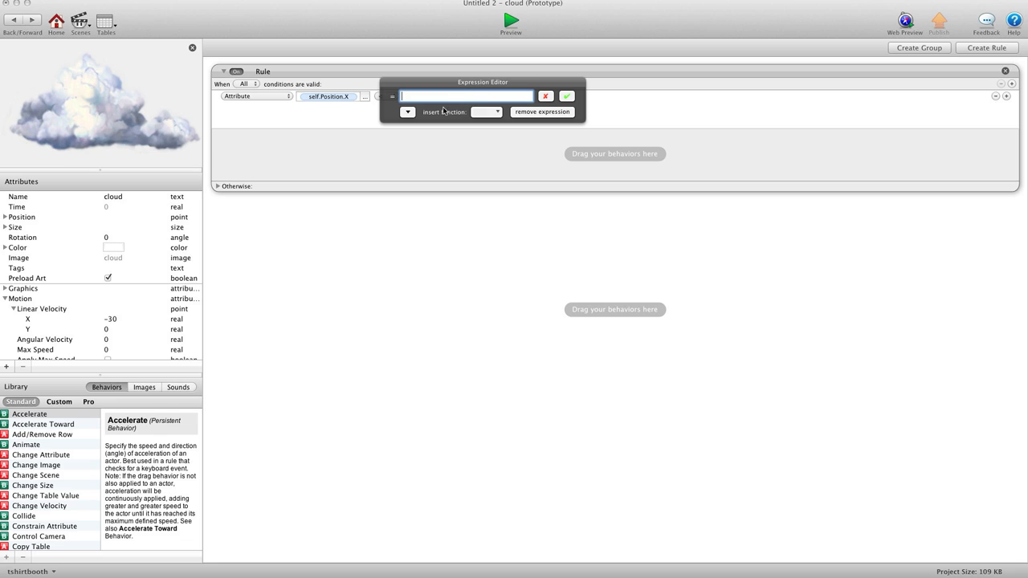
type("0-")
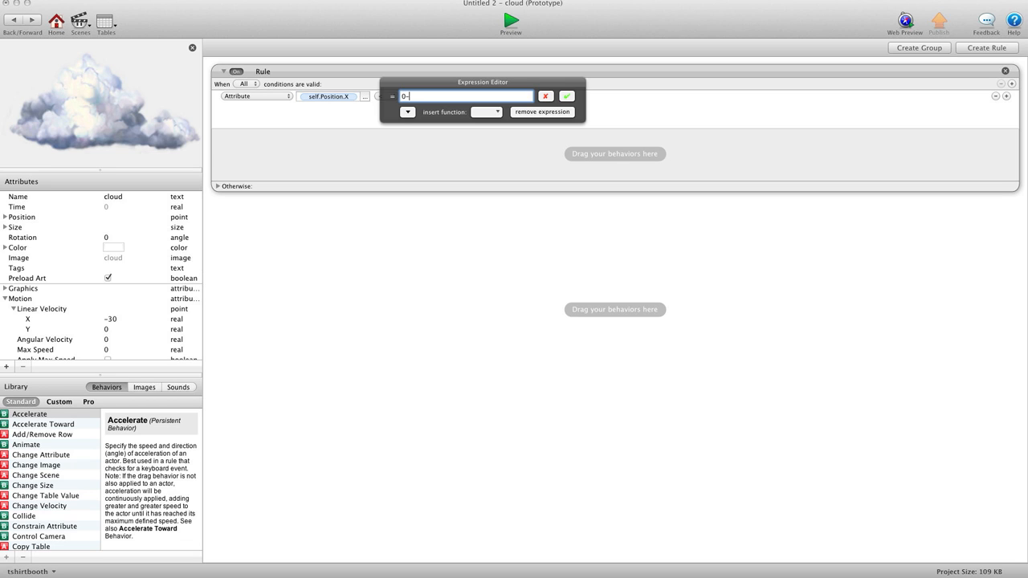
type("(")
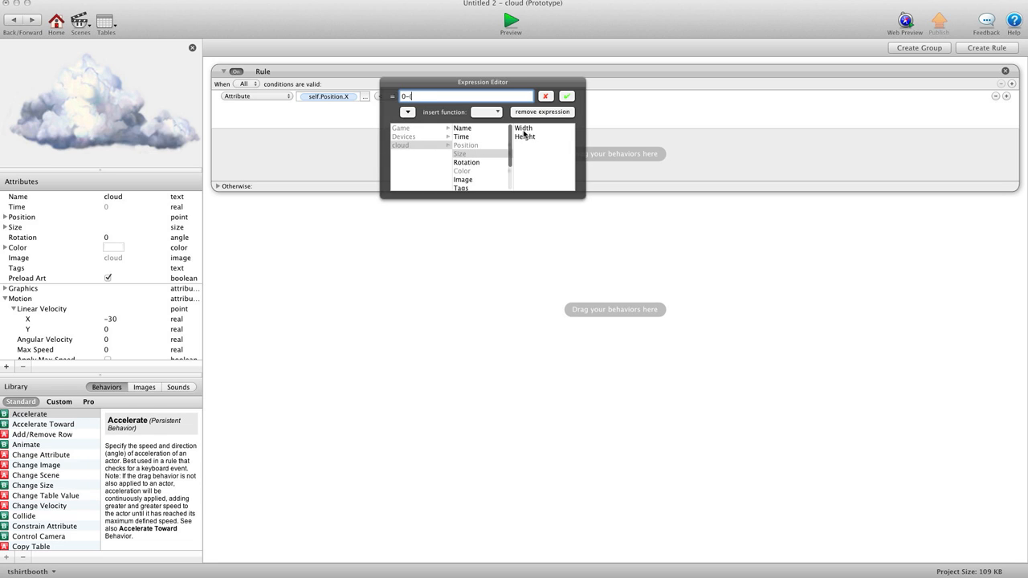
left_click(522, 128)
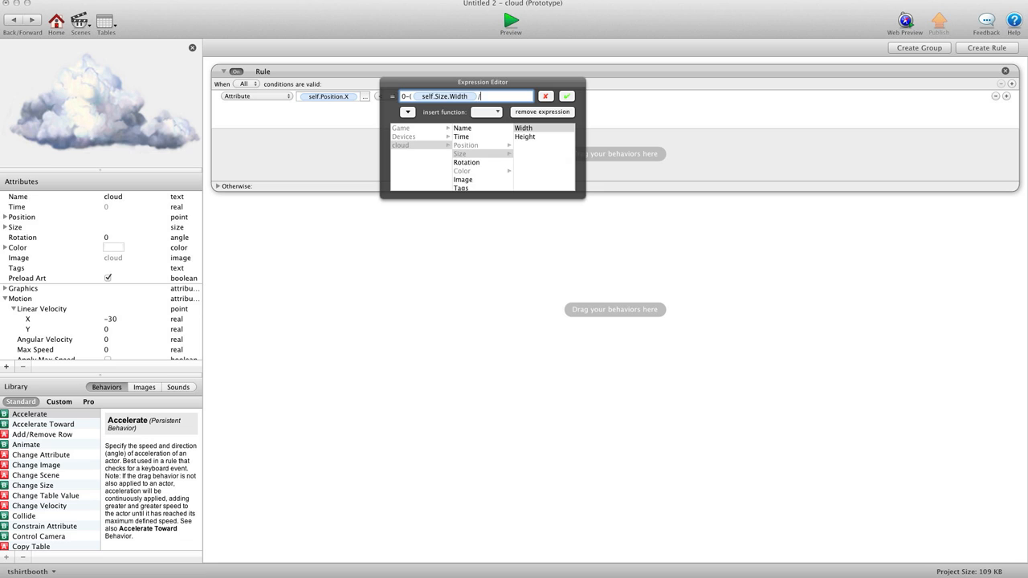
type("2)")
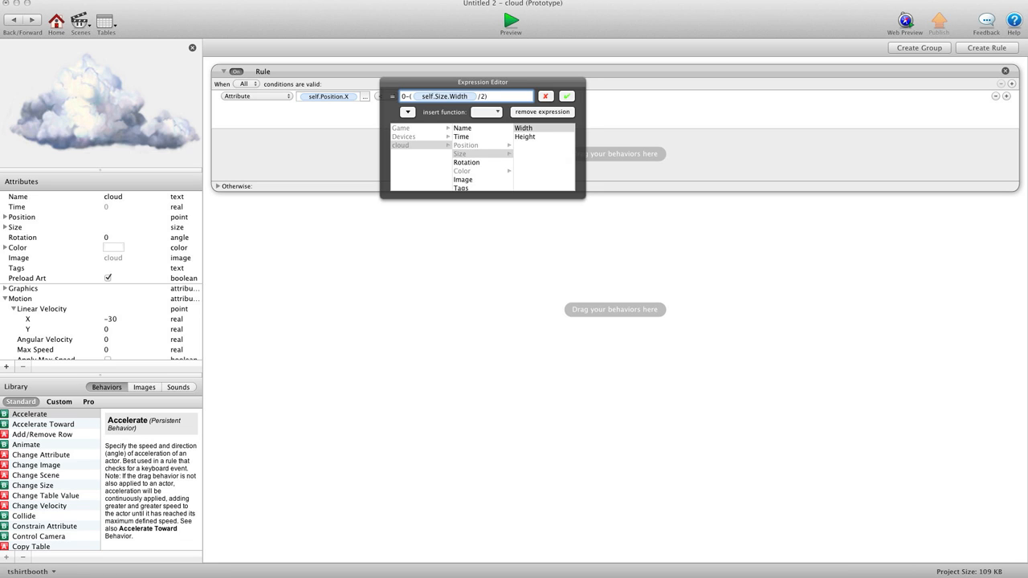
left_click(571, 95)
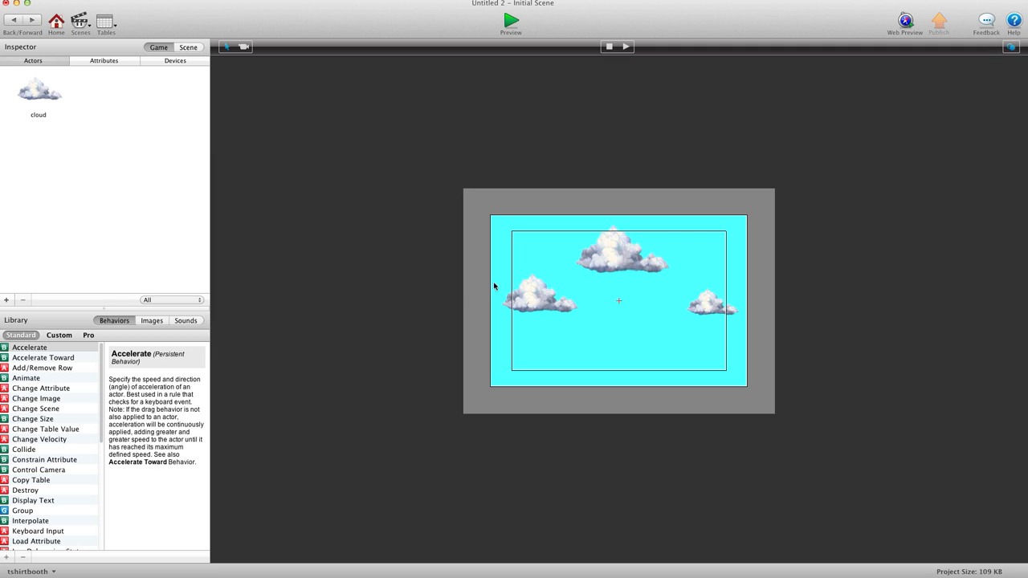
mouse_move(491, 281)
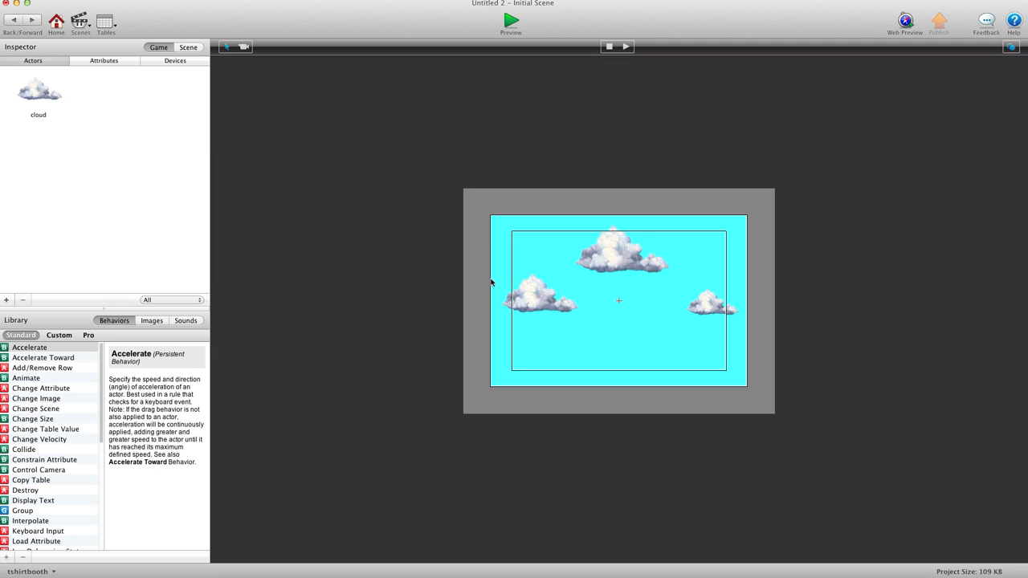
left_click(541, 305)
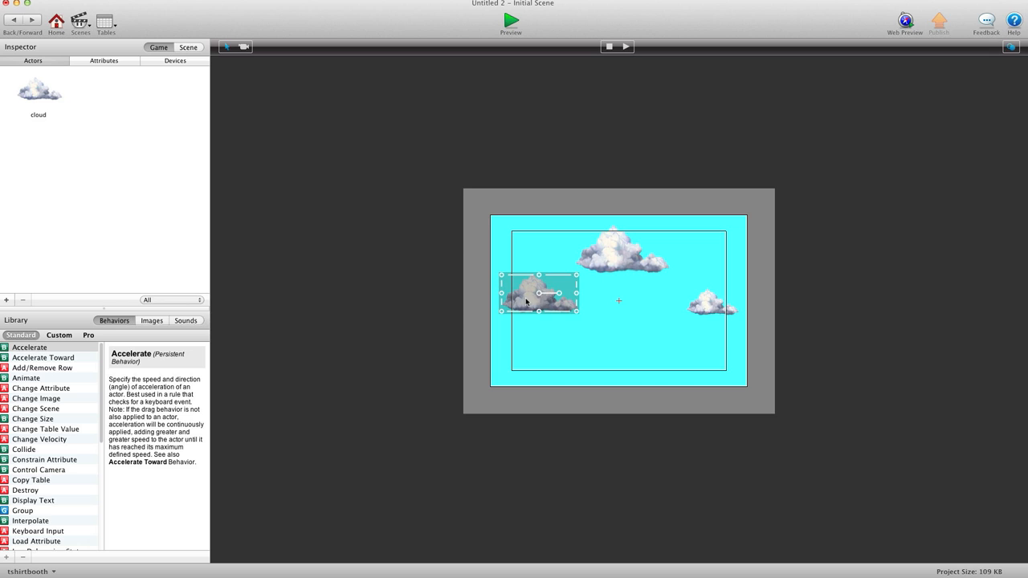
mouse_move(552, 307)
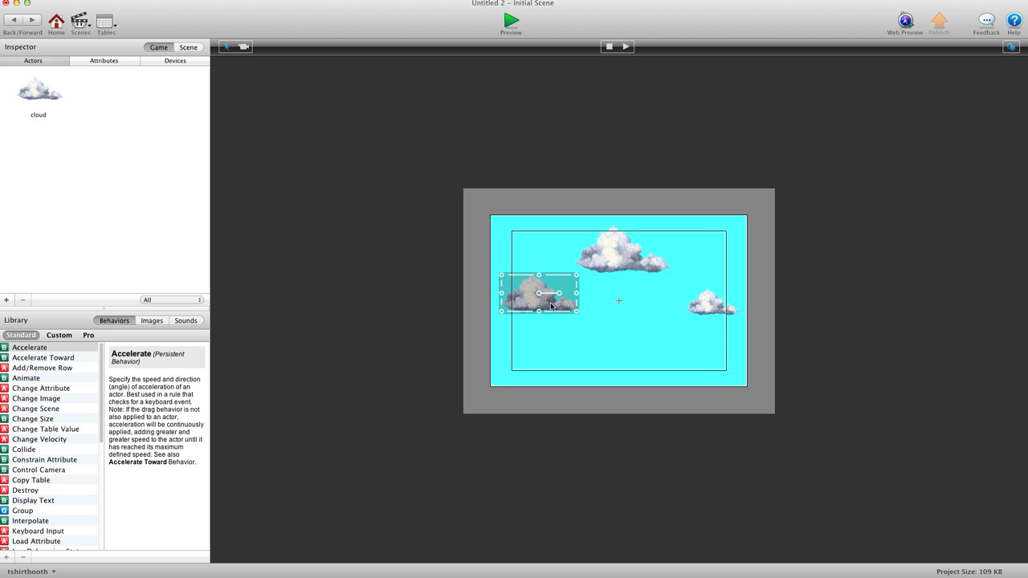
left_click_drag(540, 292, 508, 301)
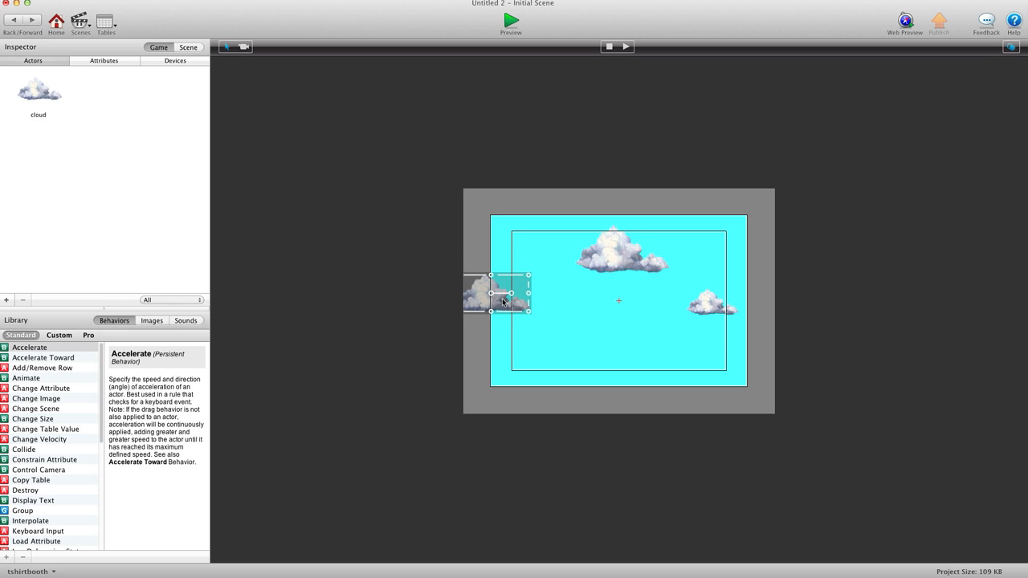
mouse_move(494, 297)
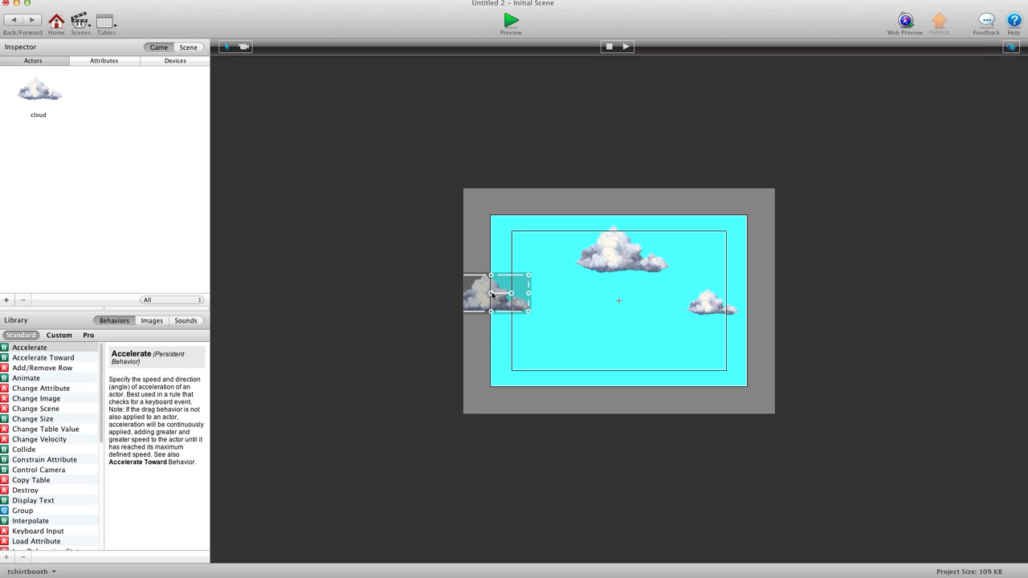
mouse_move(499, 302)
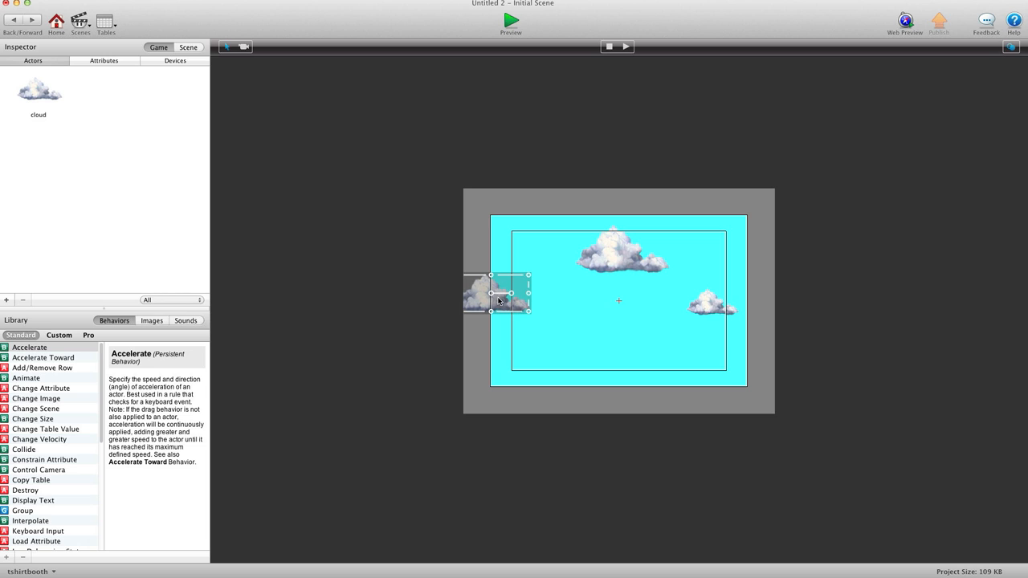
left_click_drag(502, 295, 474, 297)
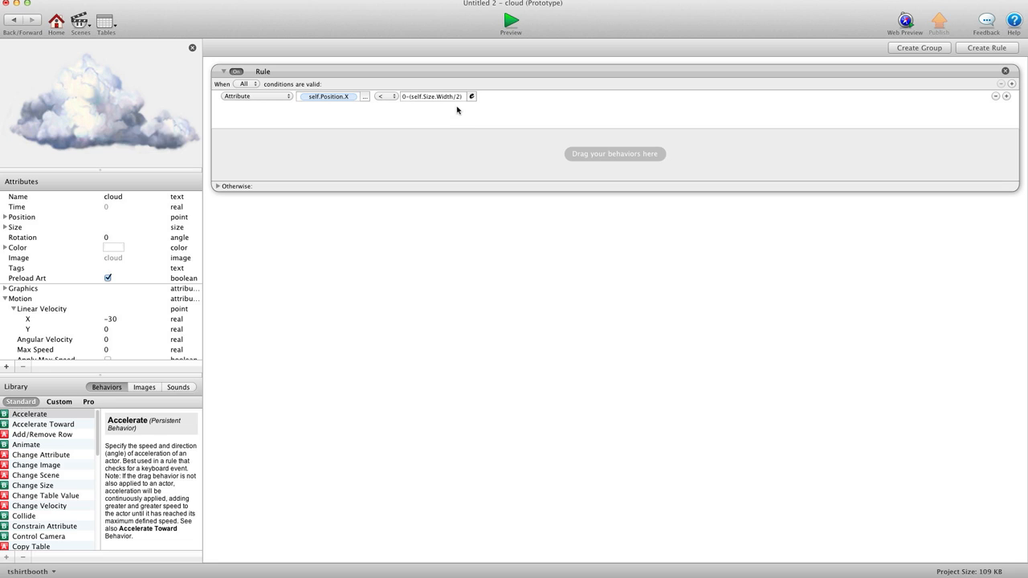
mouse_move(28, 265)
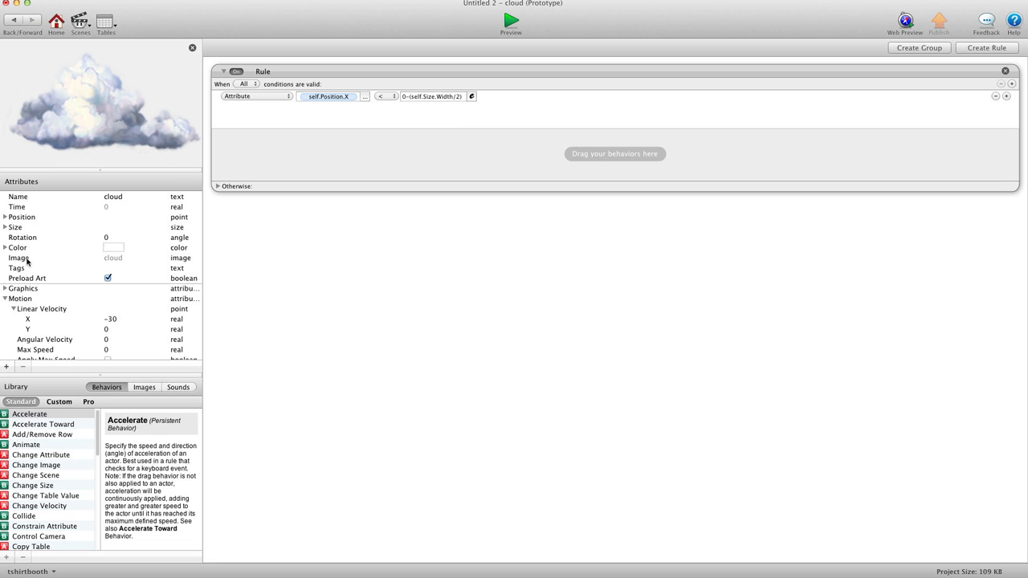
Place a Change Attribute behavior targeting self.Position.X inside the rule
left_click(34, 414)
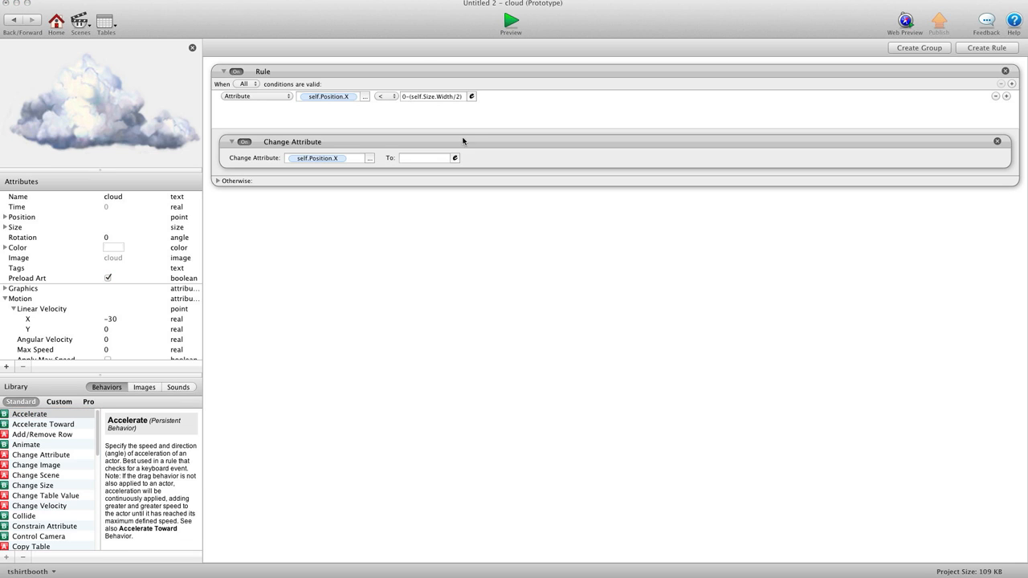
Set the Change Attribute's value to 480+((self.Size.Width/2)+random(20,100))
left_click(455, 158)
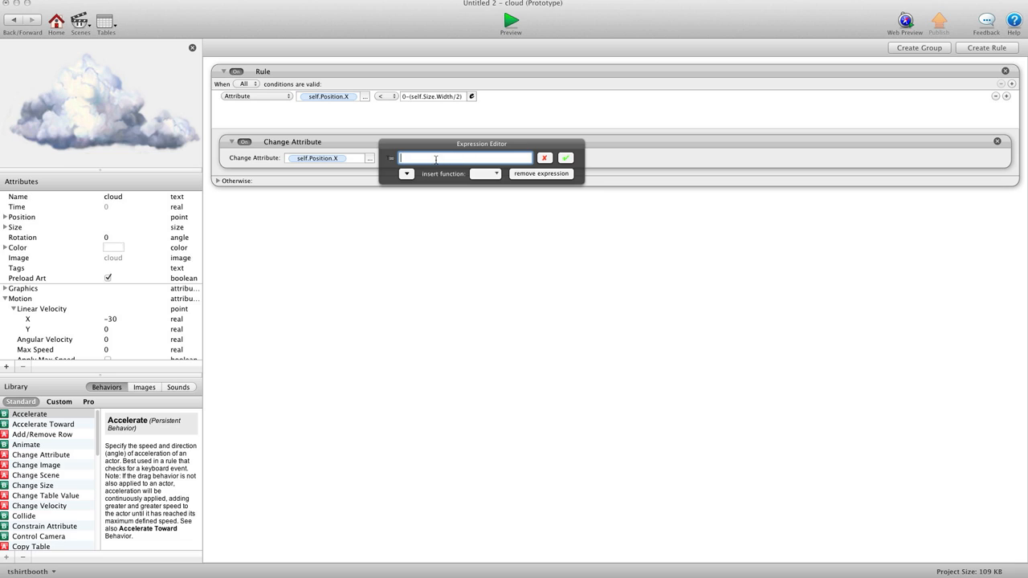
type("480")
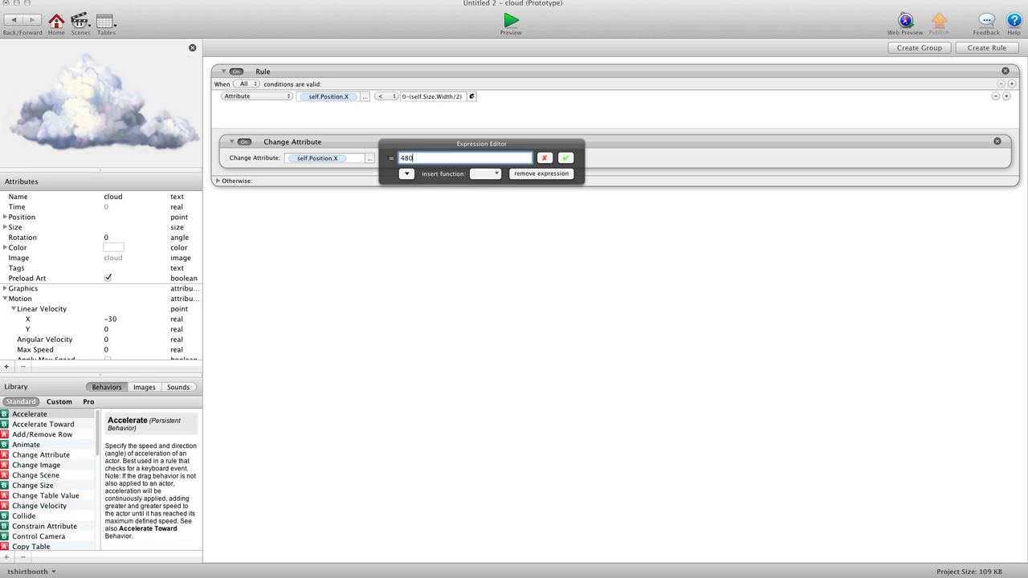
type("+")
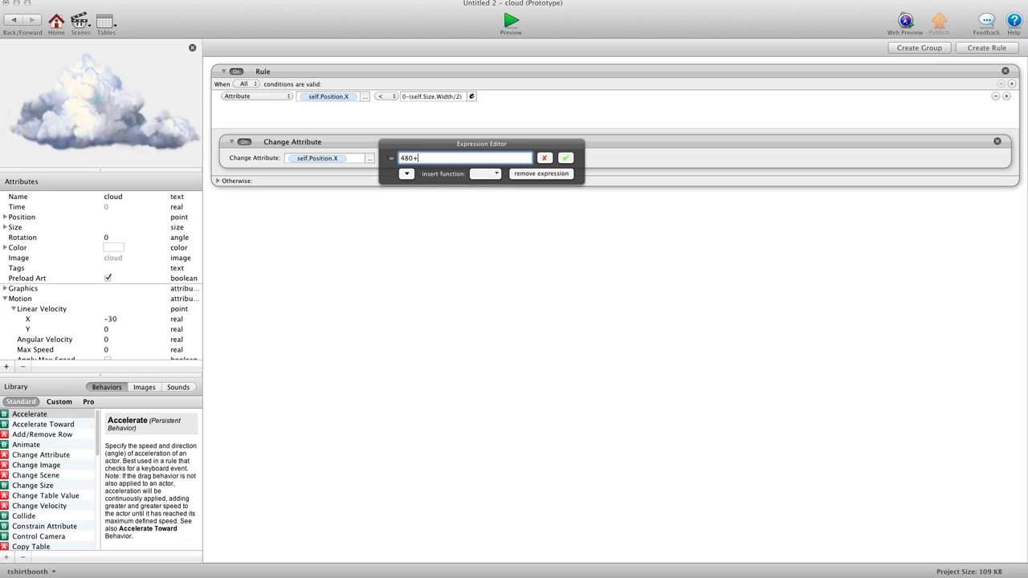
type("(")
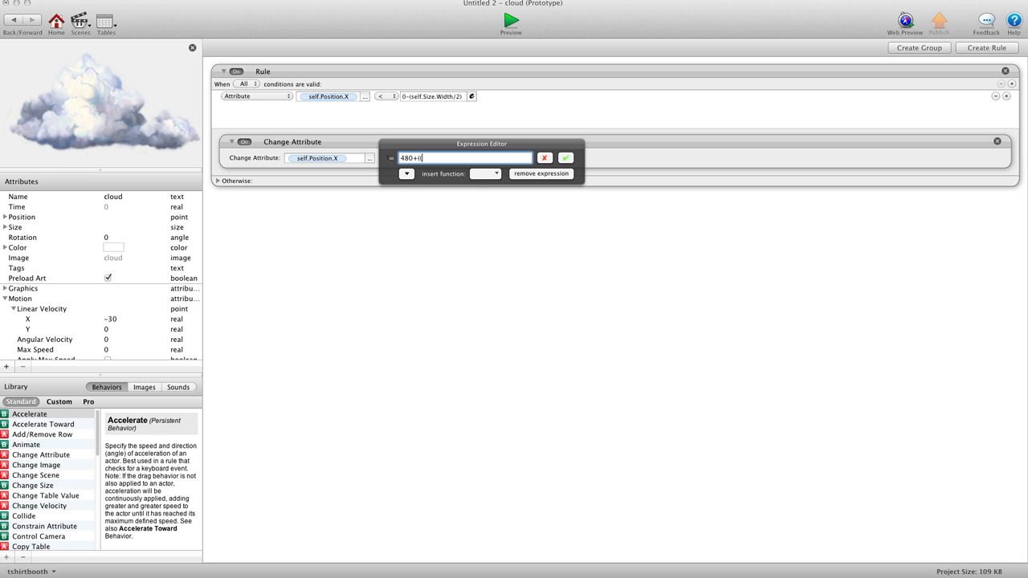
left_click(407, 174)
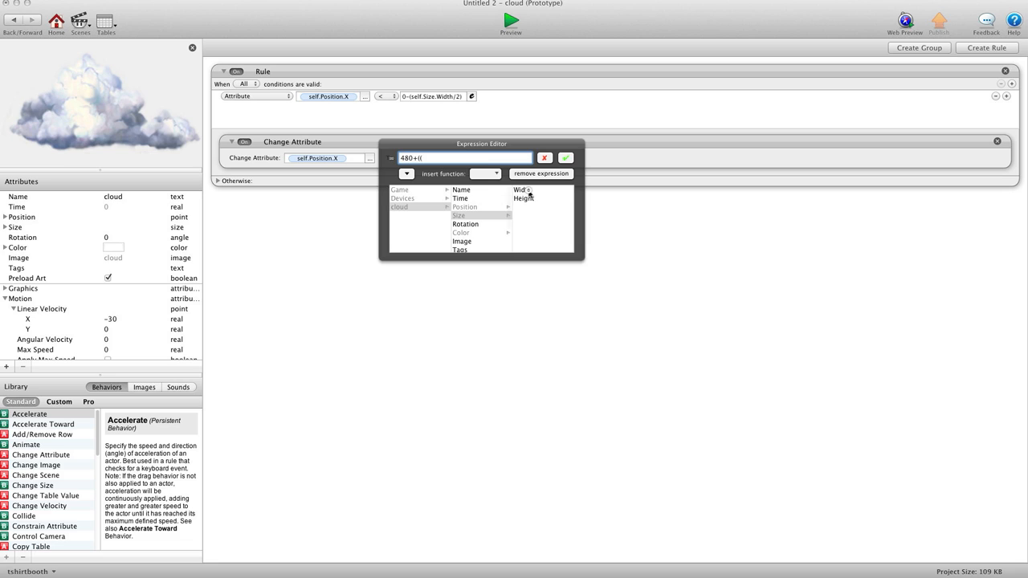
left_click(519, 189)
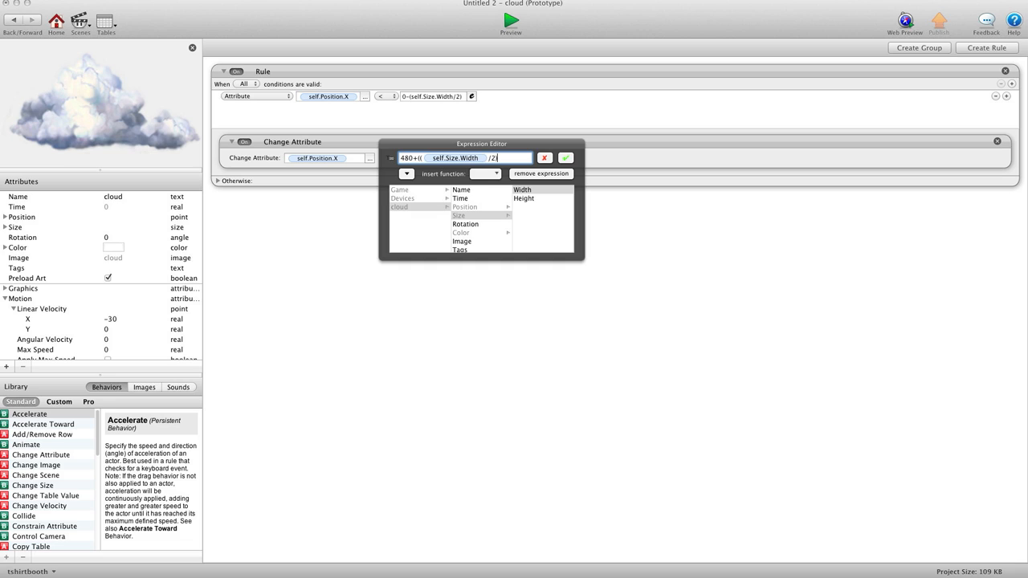
type("+")
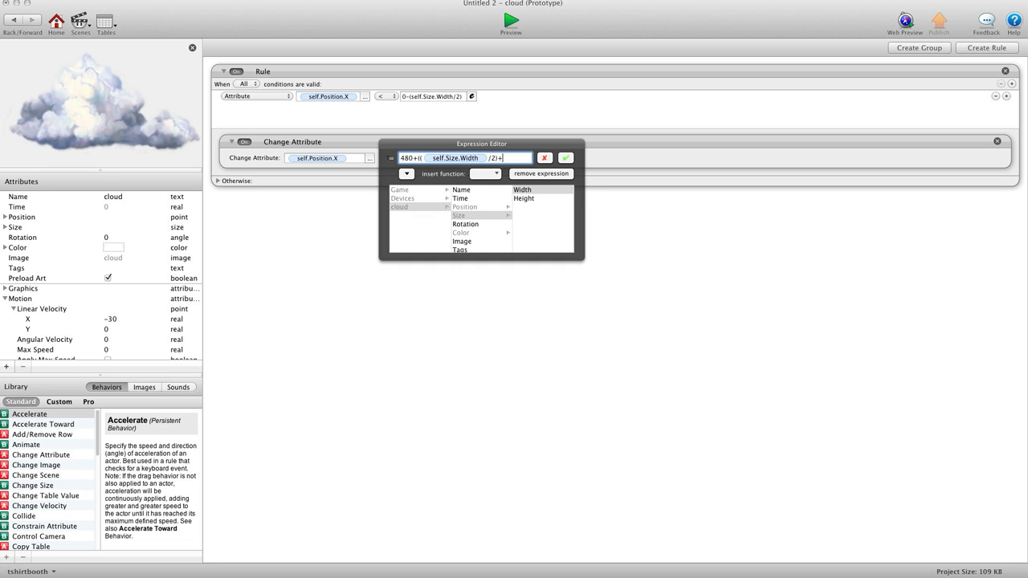
type("random(20,100))")
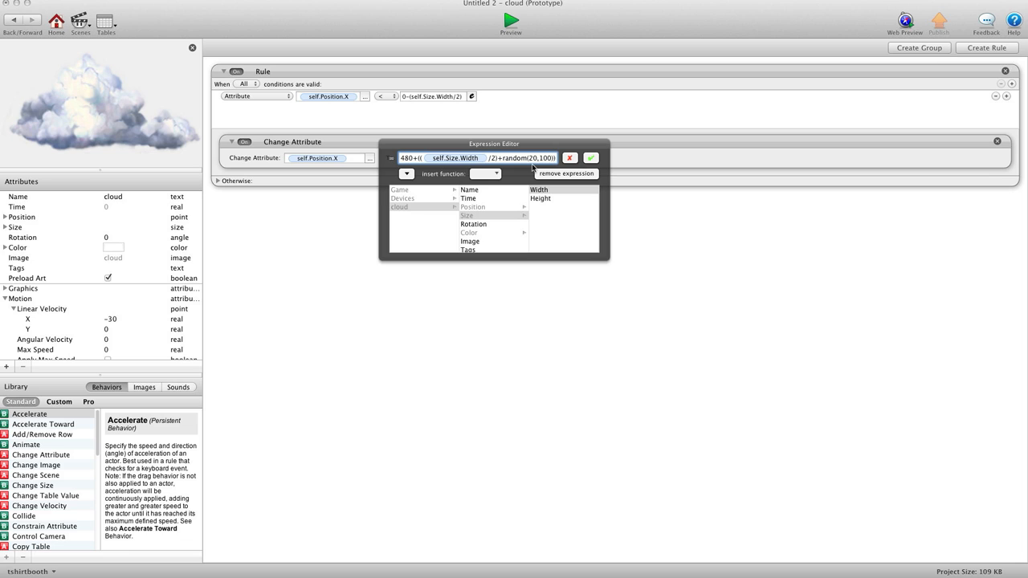
left_click(589, 158)
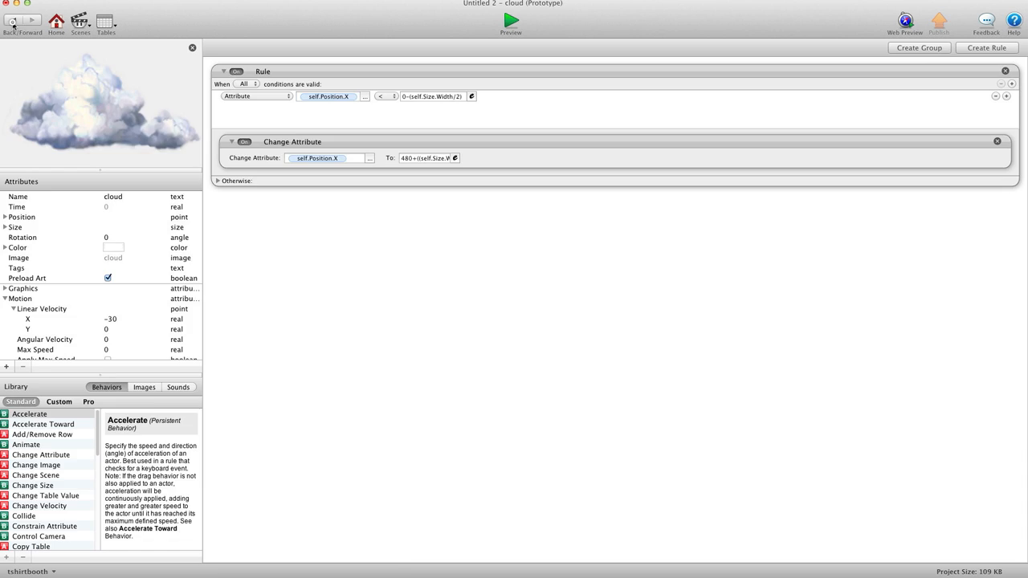
mouse_move(129, 58)
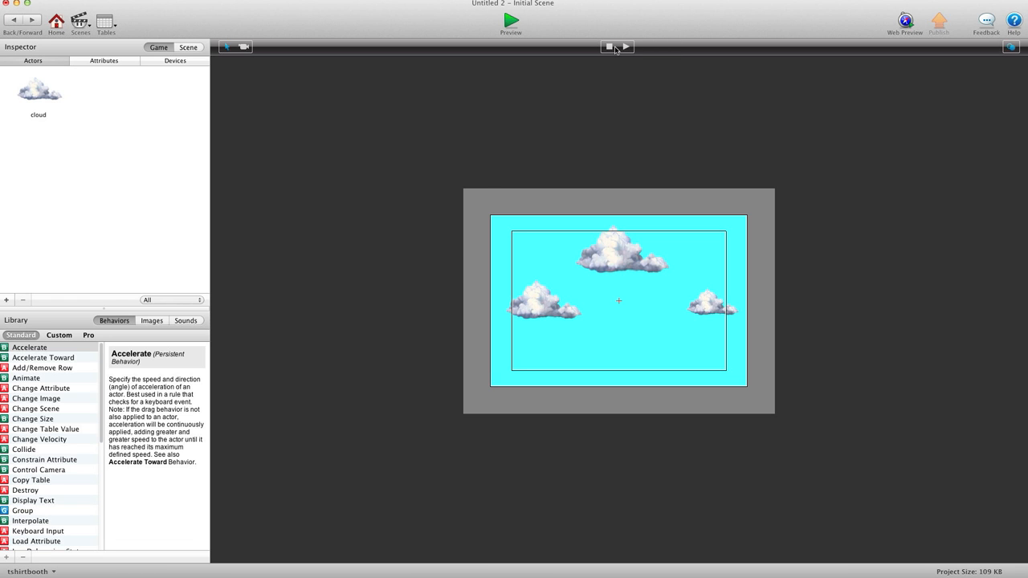
mouse_move(625, 48)
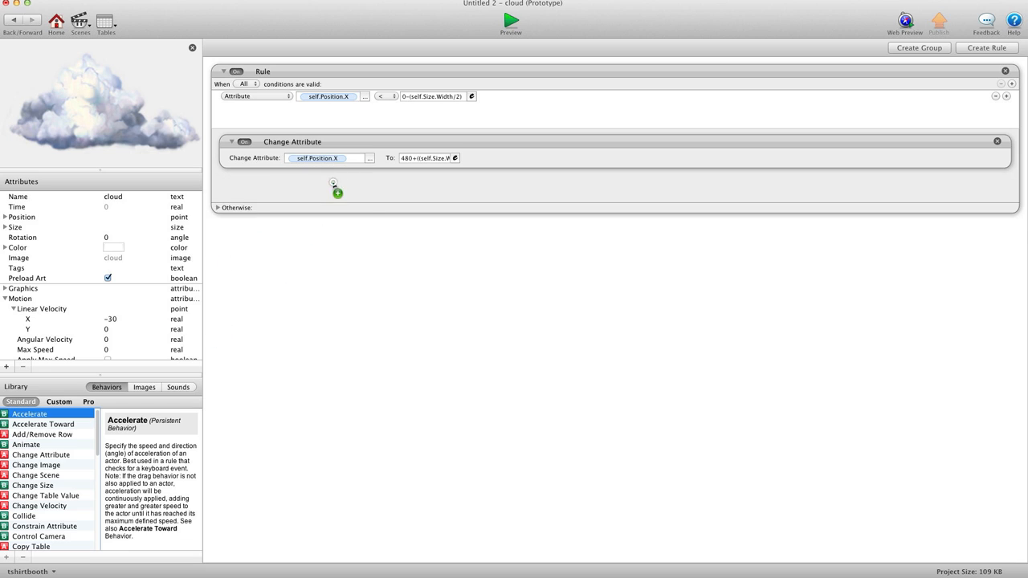
Add a second Change Attribute setting self.Position.Y to random(200,300)
left_click(335, 191)
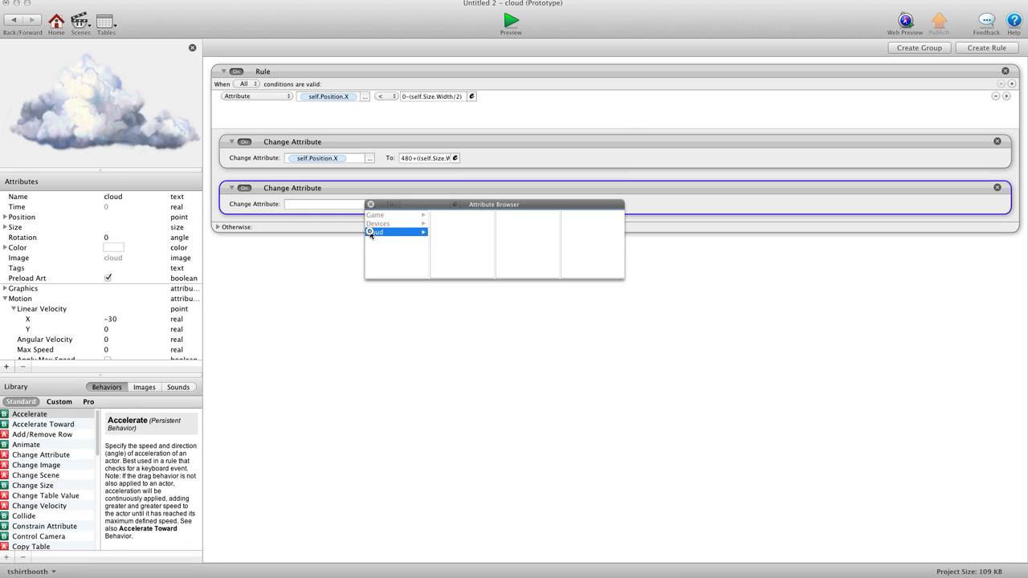
left_click(389, 232)
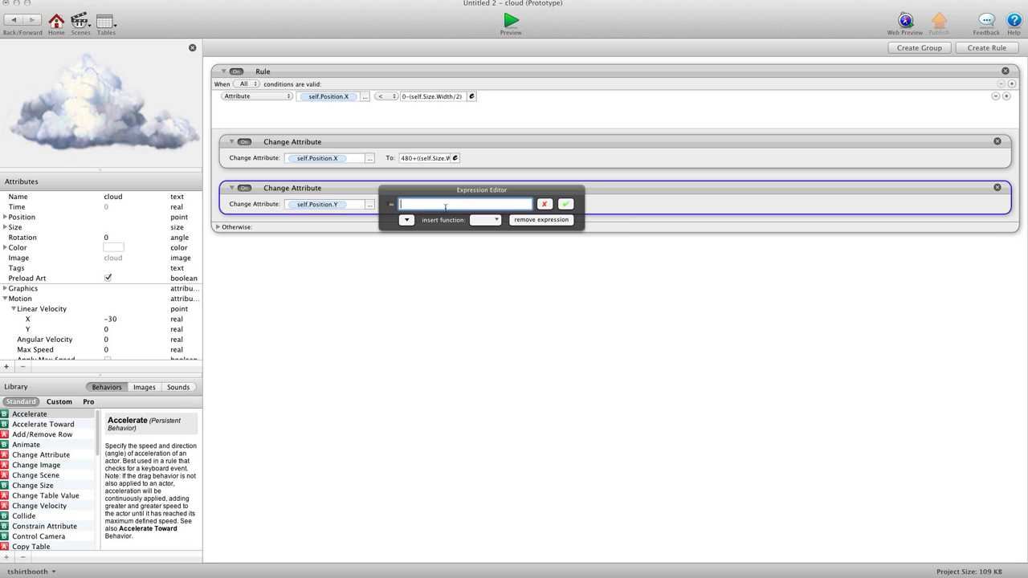
type("rand")
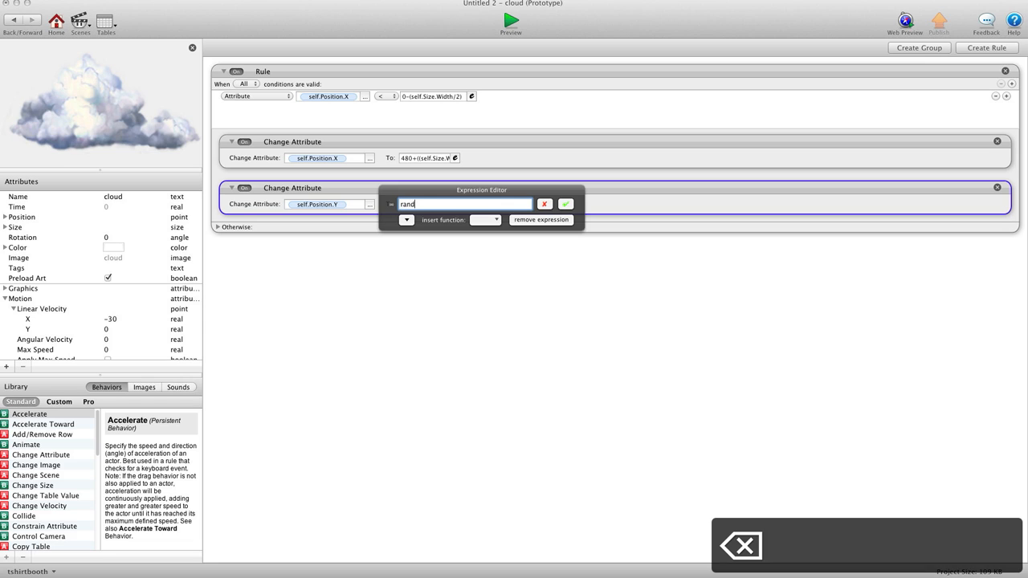
type("om(")
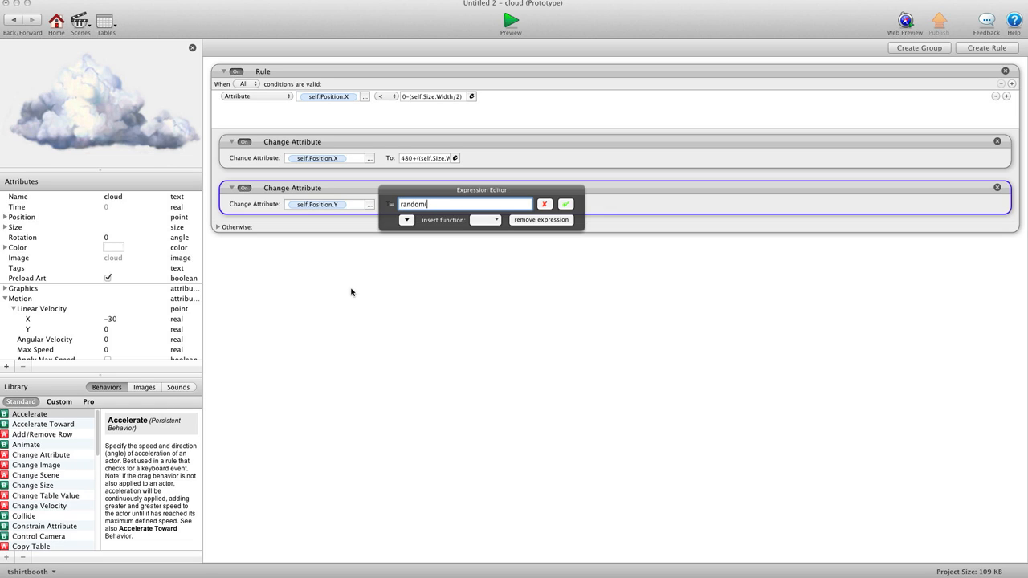
type("(200,3")
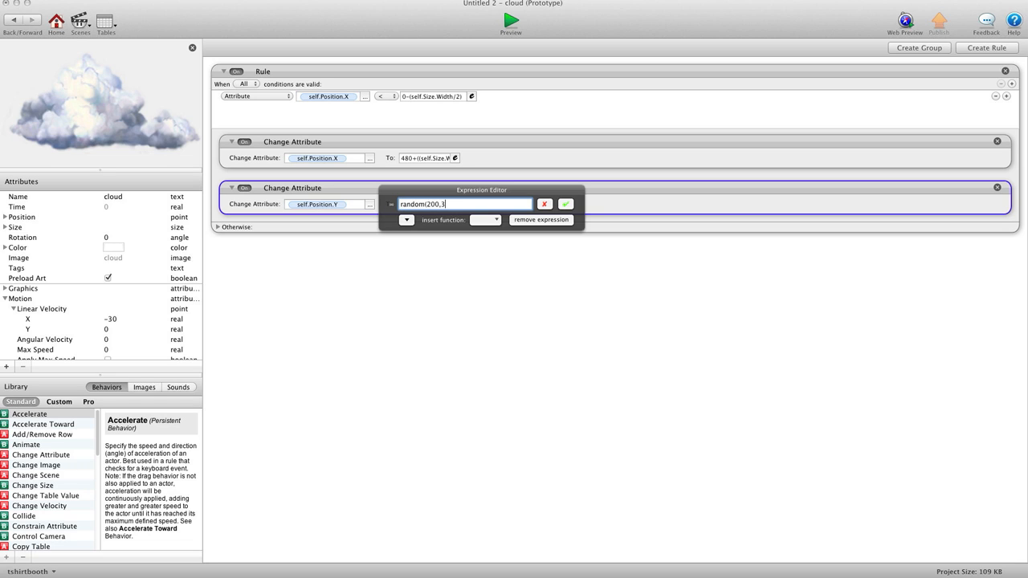
type("00)")
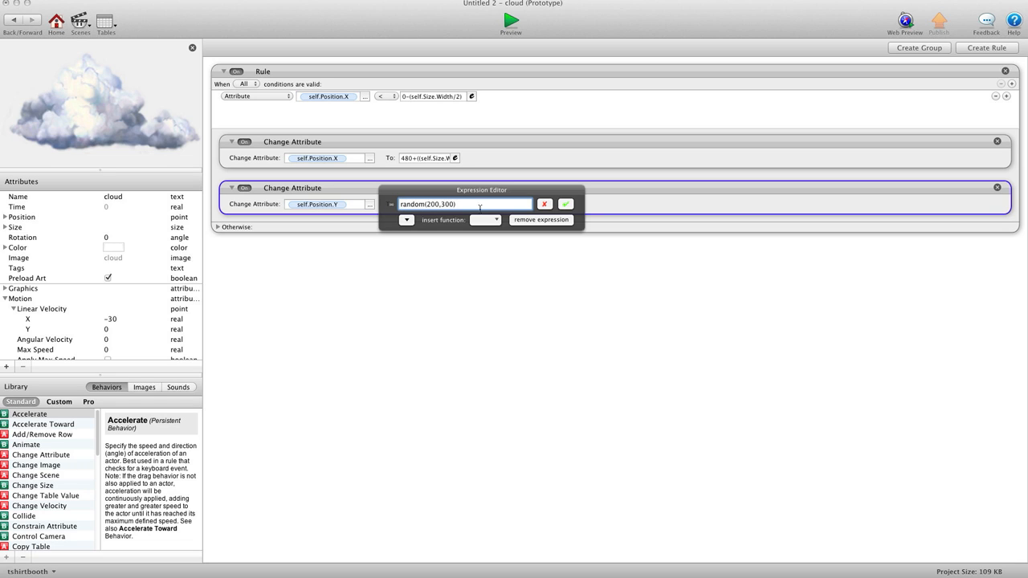
left_click(574, 203)
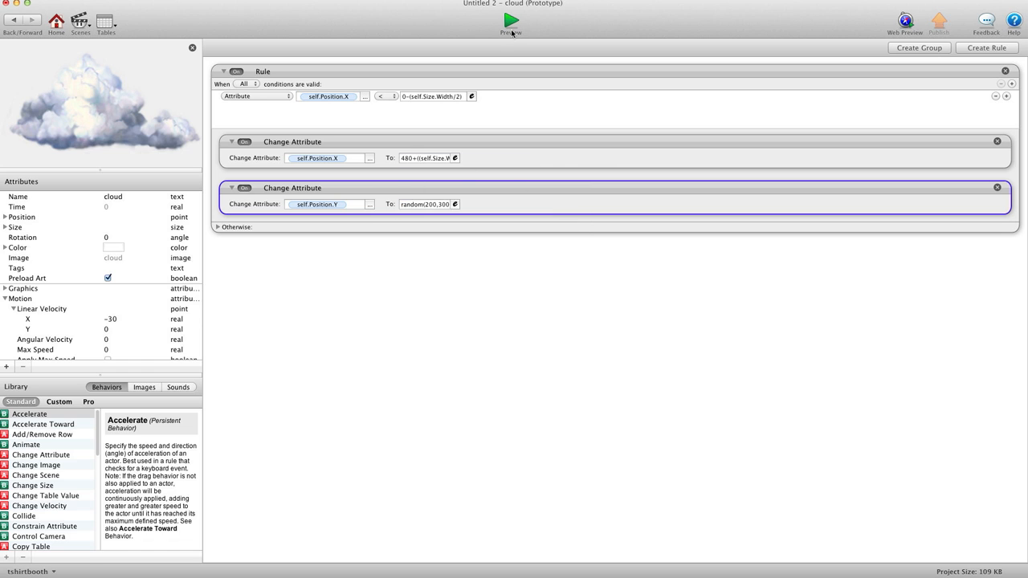
left_click(506, 23)
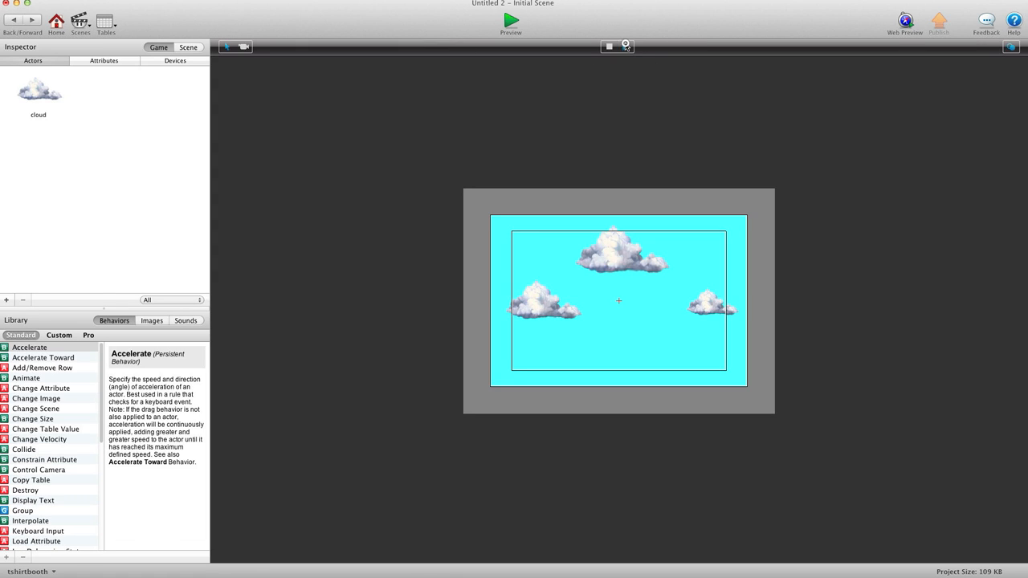
left_click(629, 45)
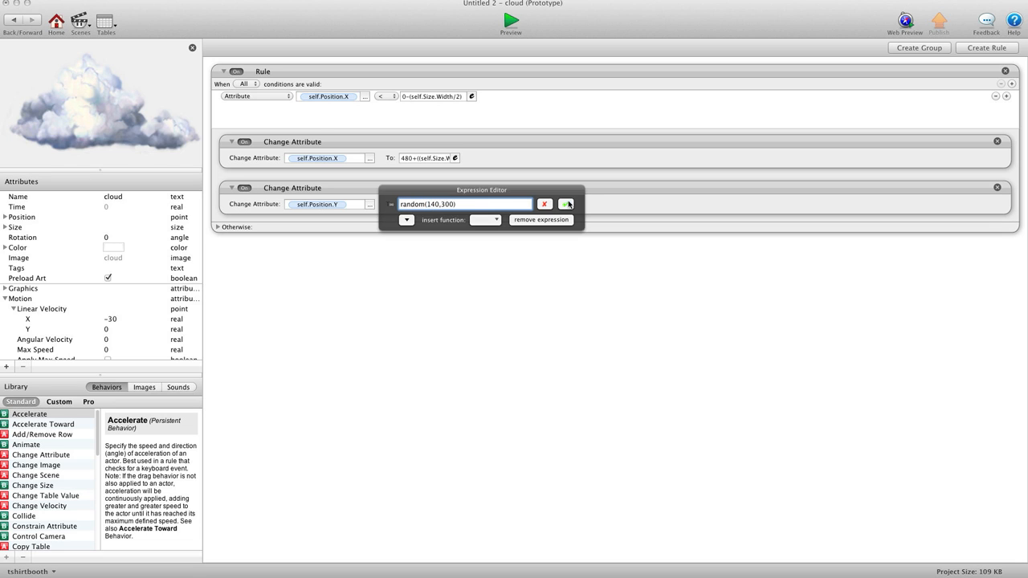
Confirm the revised Y position expression random(140,300)
left_click(504, 20)
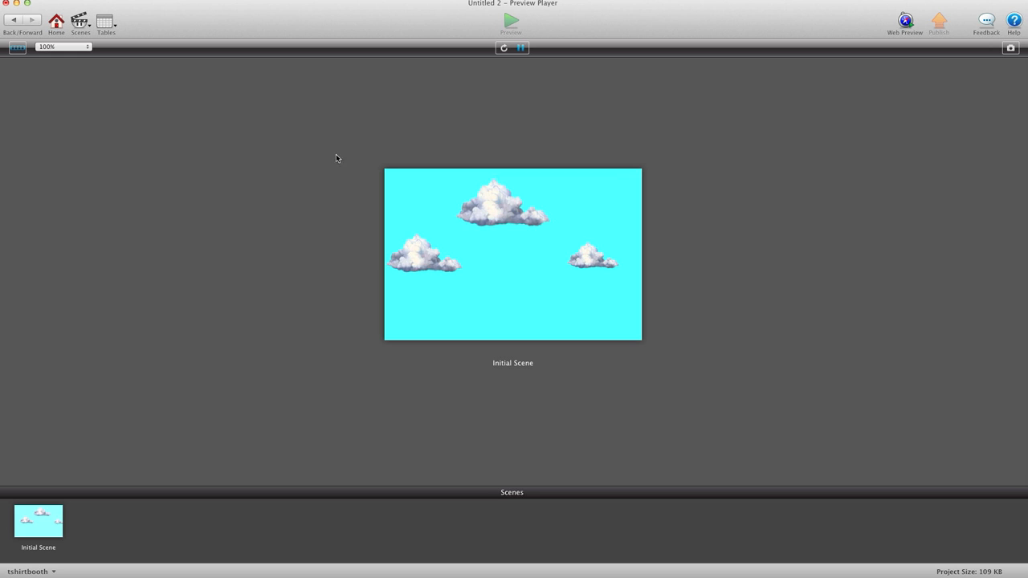